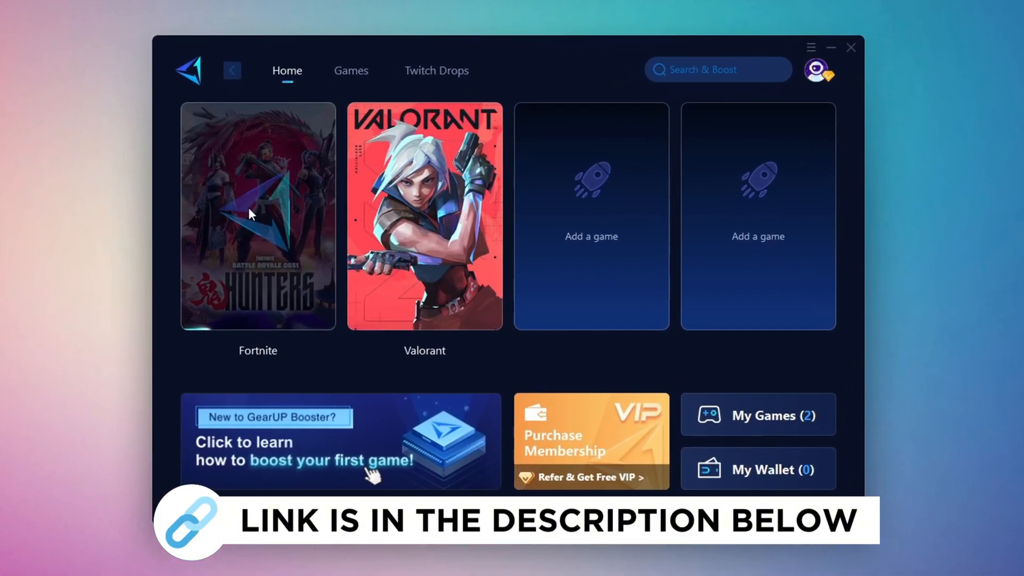
# Search Start for 'adjust the appearance and performance of Windows'
pyautogui.click(351, 69)
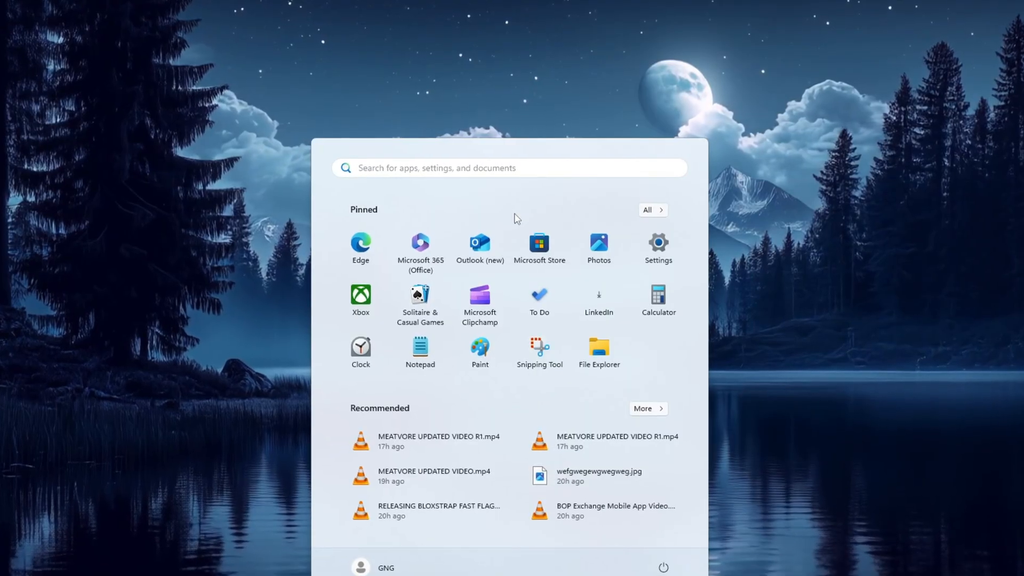
pyautogui.write('adjust the appearance and performance of Windows')
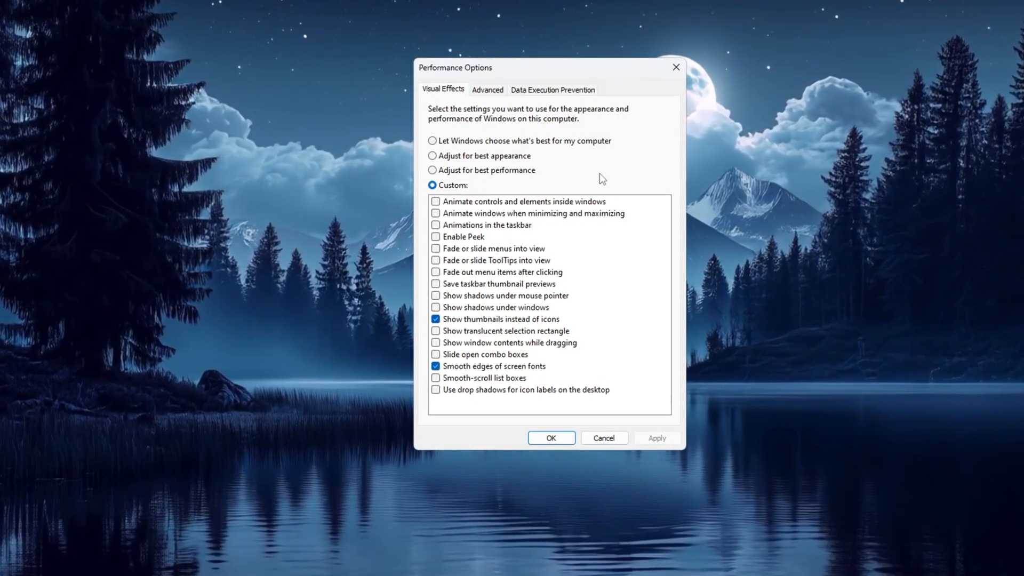
# Choose best performance, keep smooth screen-font edges and thumbnails instead of icons, and apply
pyautogui.click(432, 170)
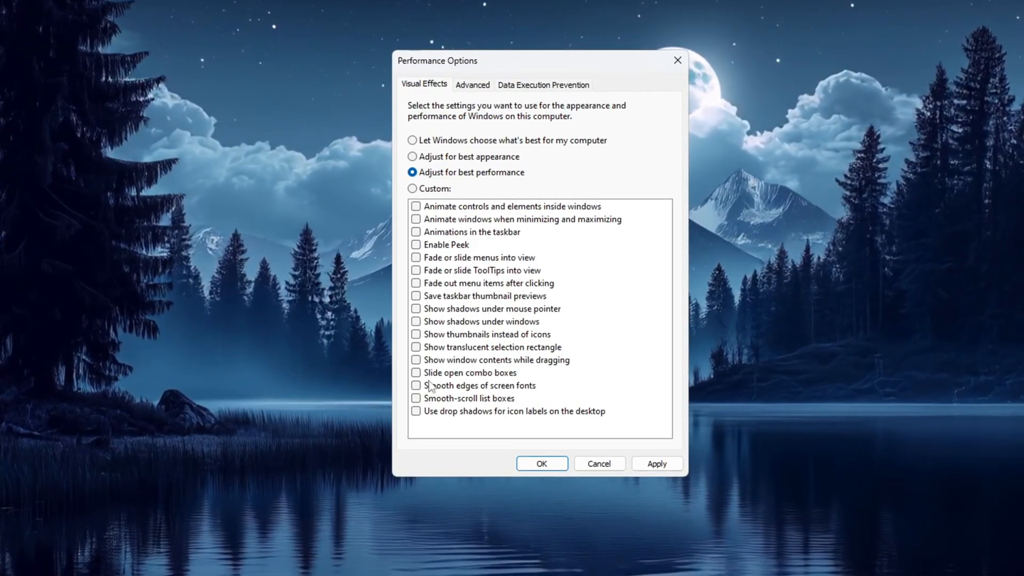
pyautogui.click(416, 385)
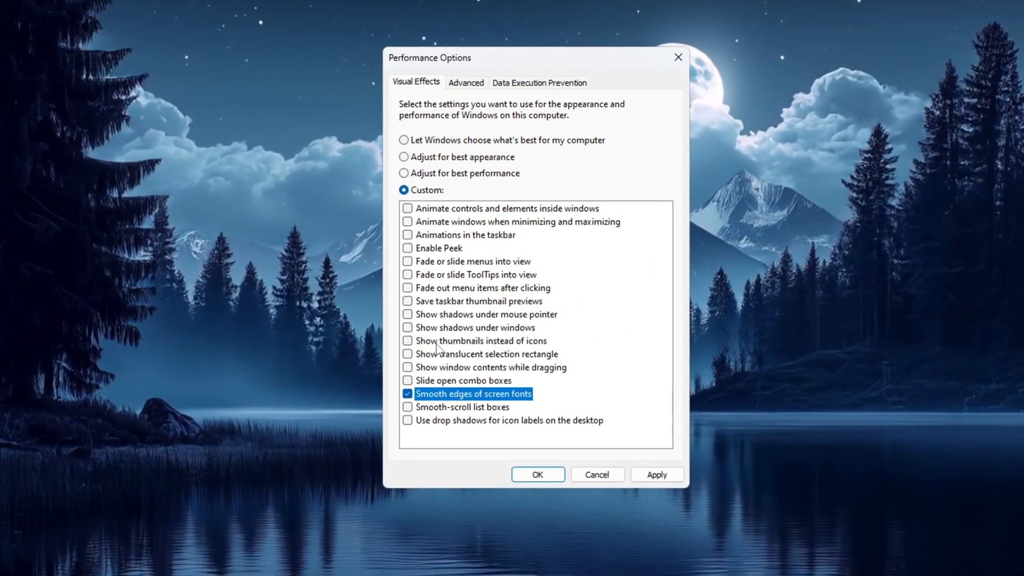
pyautogui.click(407, 341)
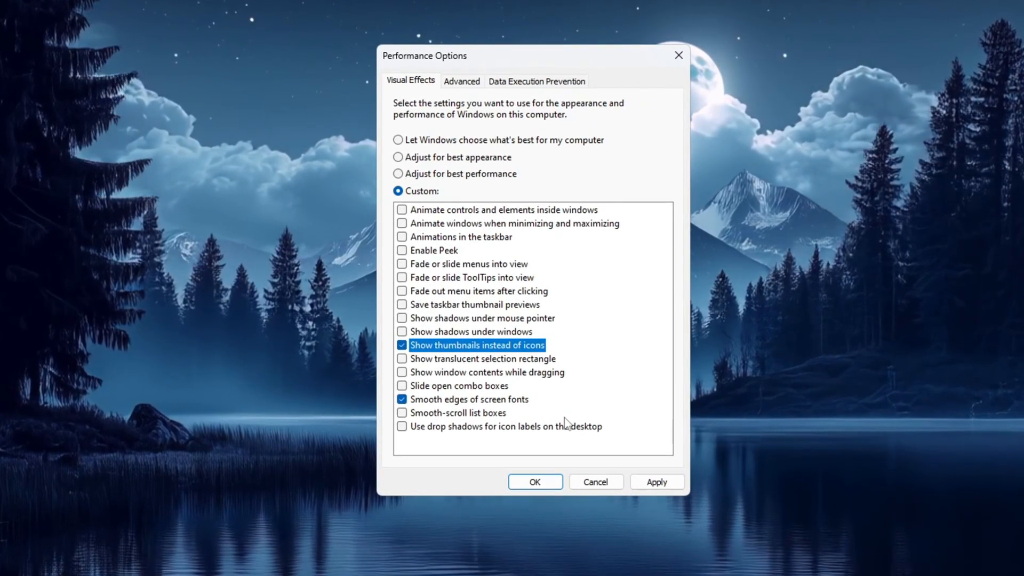
pyautogui.click(657, 485)
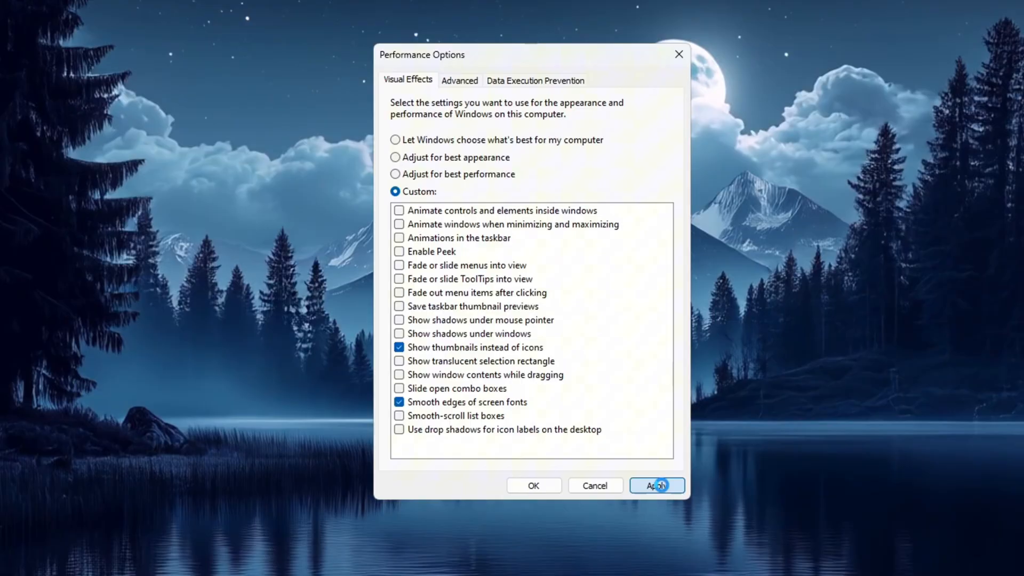
# Leave processor scheduling on Programs in the Advanced tab and confirm with OK
pyautogui.click(458, 80)
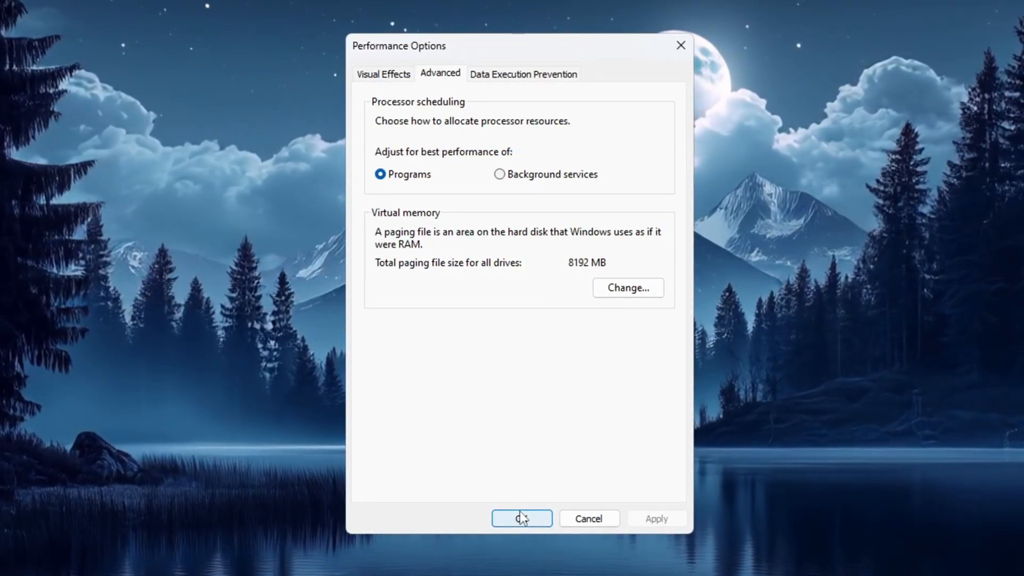
pyautogui.click(521, 519)
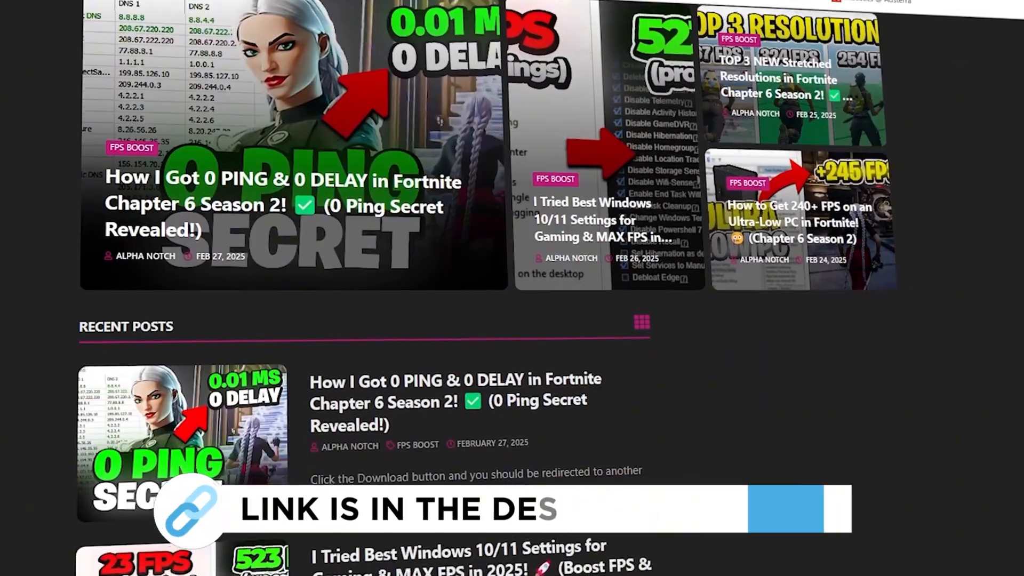
pyautogui.scroll(-3)
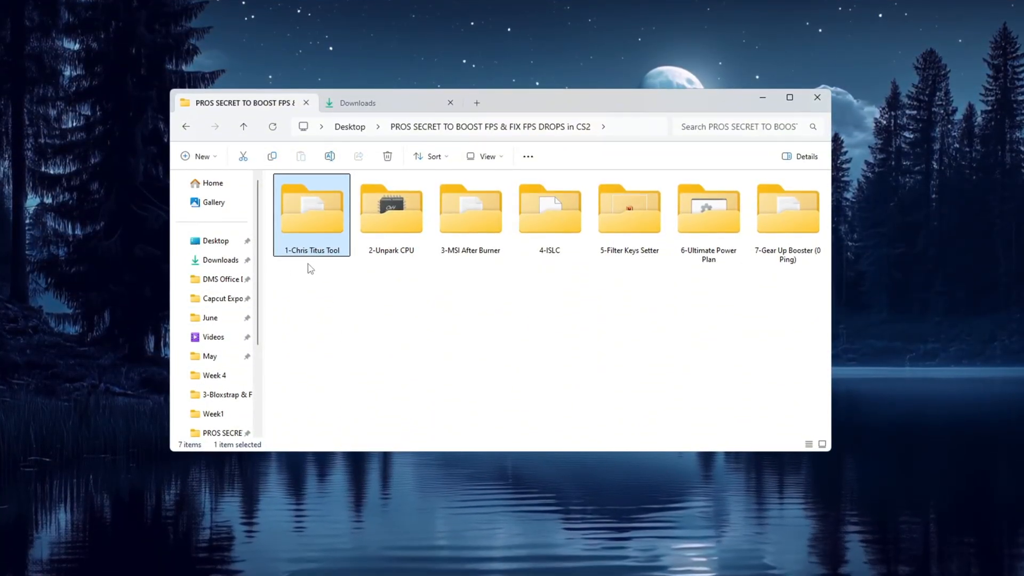
# Open 'Copy & Paste this CMD in Power Shell.txt' inside the 1-Chris Titus Tool folder
pyautogui.doubleClick(312, 207)
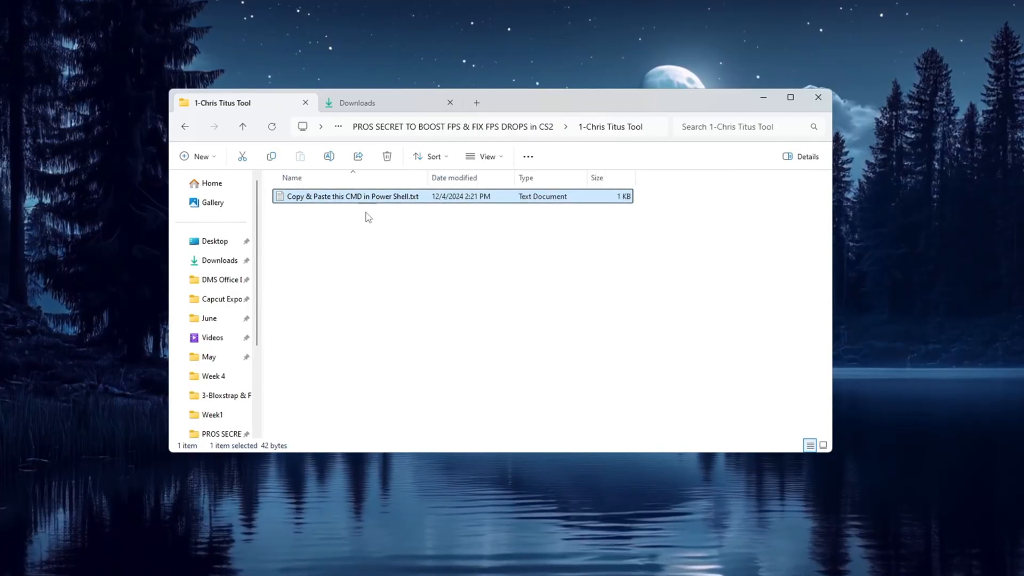
pyautogui.moveTo(341, 220)
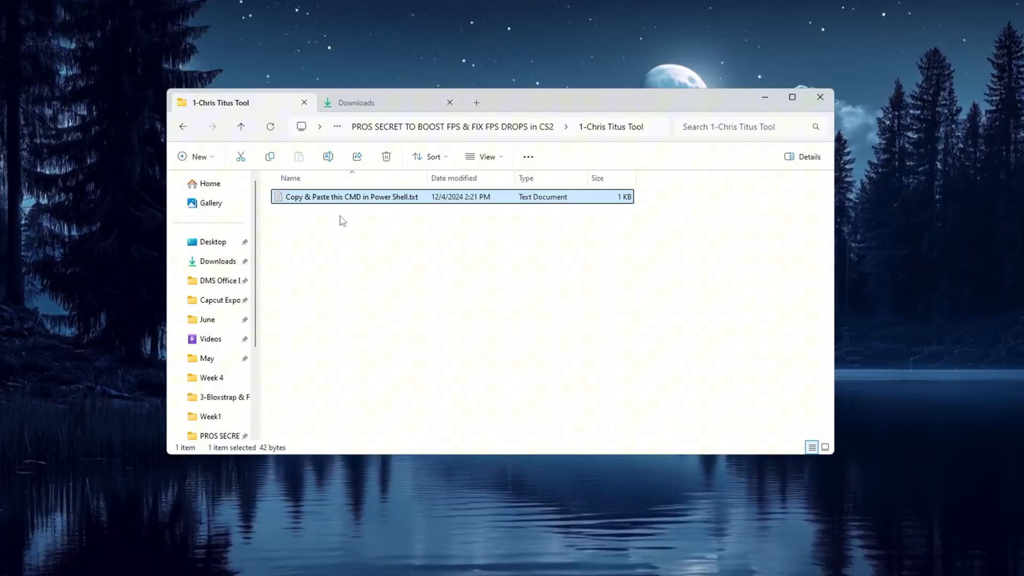
pyautogui.moveTo(379, 213)
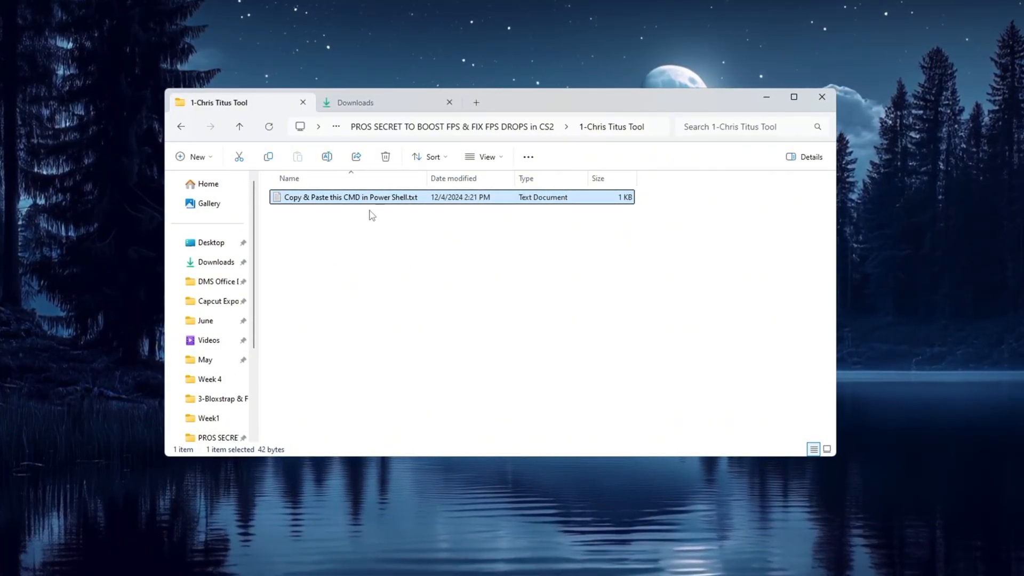
pyautogui.doubleClick(350, 197)
pyautogui.write('powe')
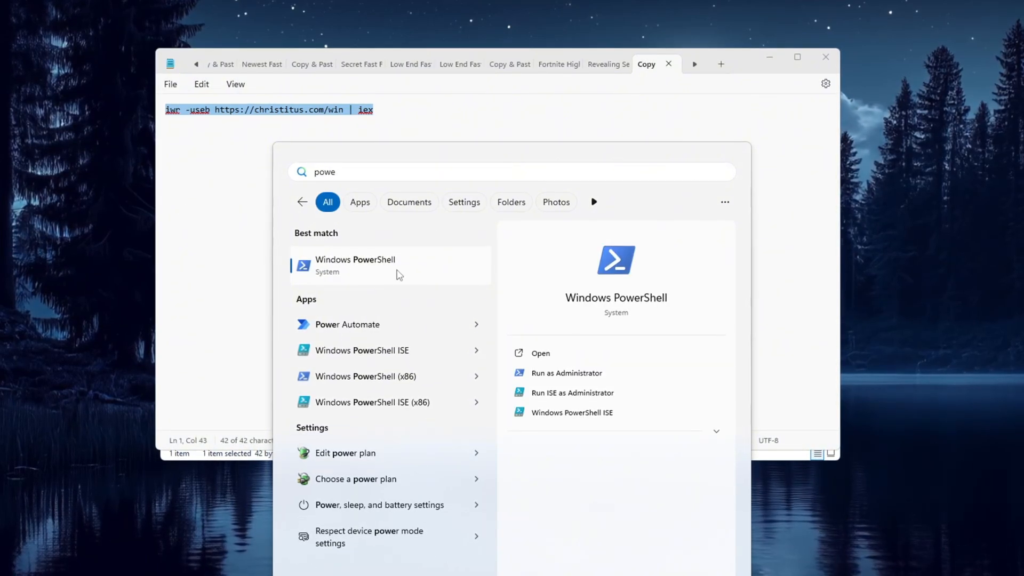
pyautogui.moveTo(573, 381)
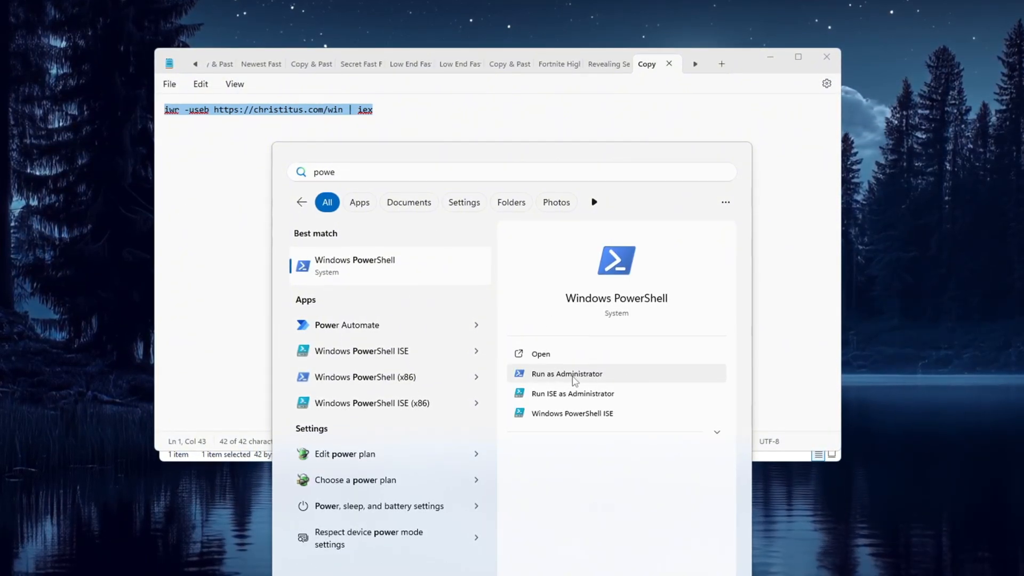
pyautogui.click(567, 374)
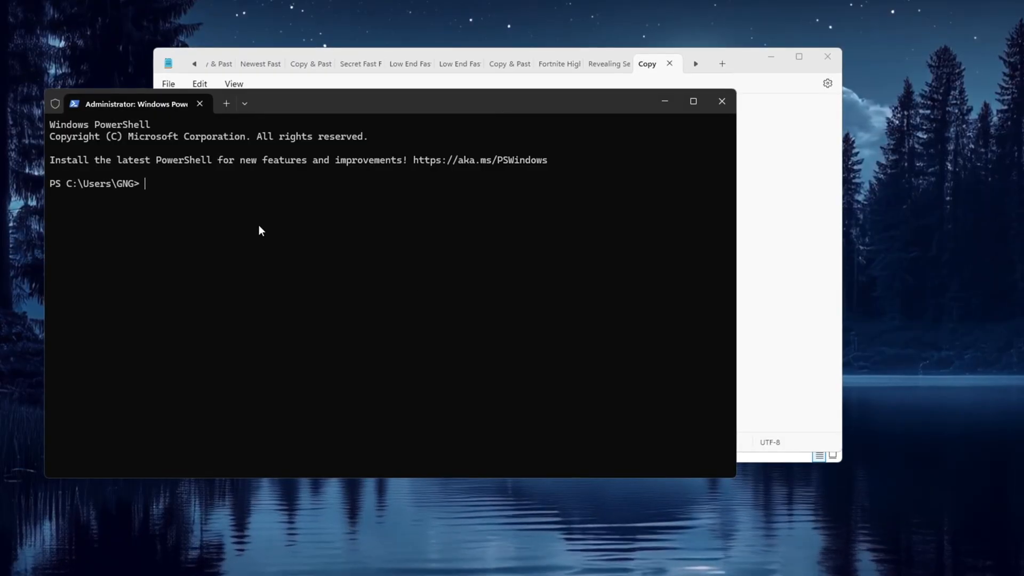
pyautogui.write('iwr -useb https://christitus.com/win | iex')
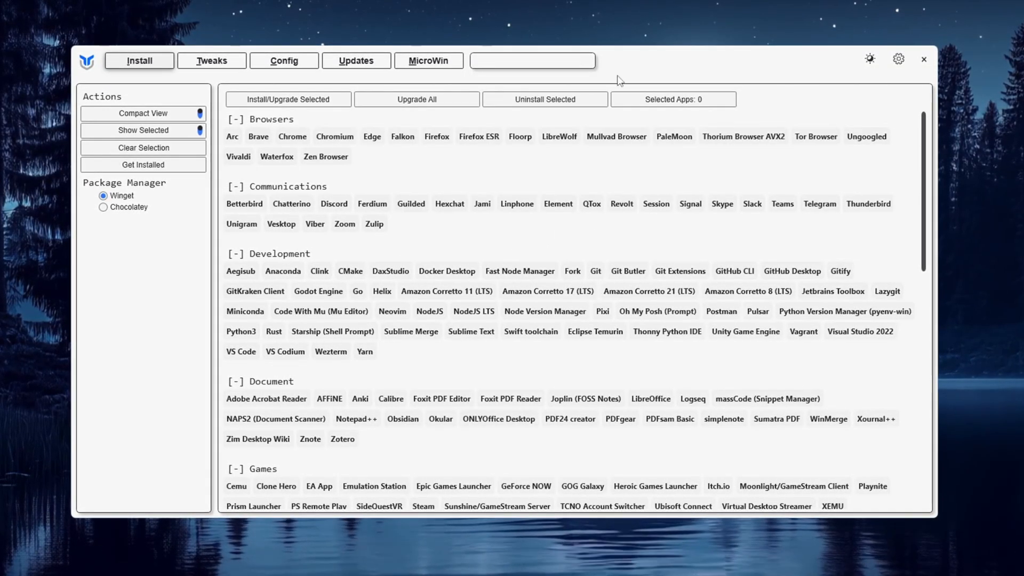
# On the Tweaks tab, select the Standard essential tweaks and scroll through the list
pyautogui.click(211, 60)
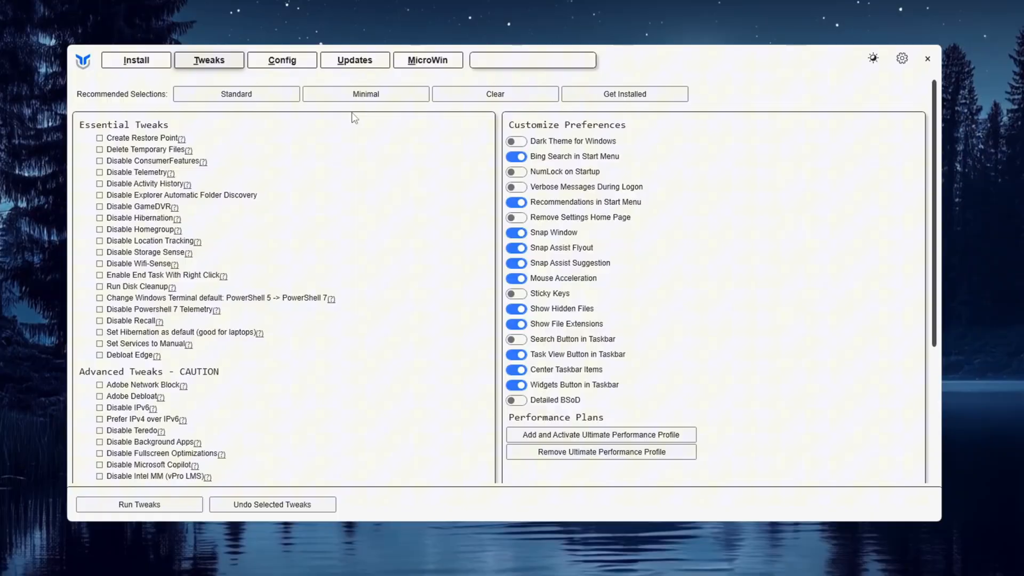
pyautogui.moveTo(210, 112)
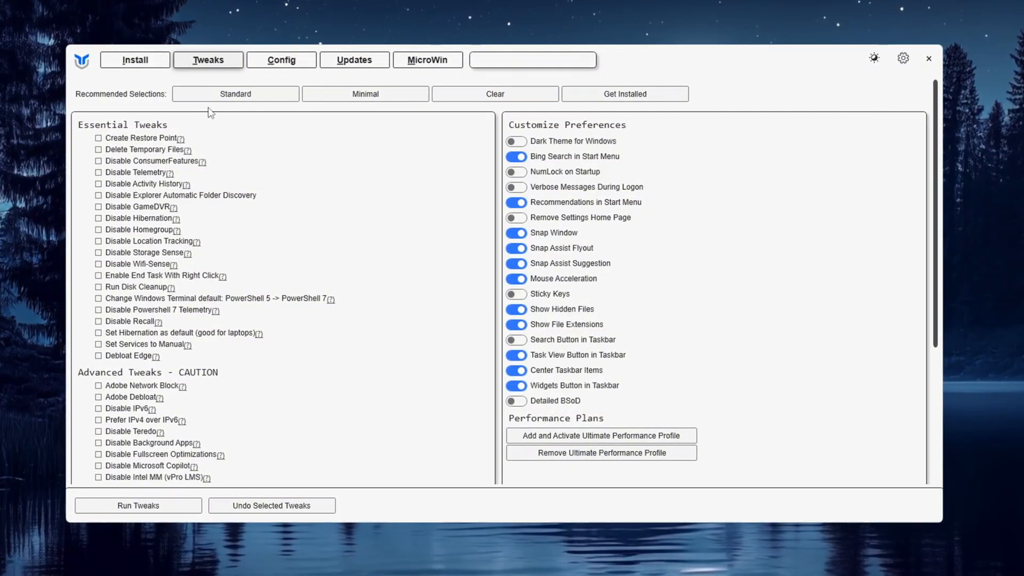
pyautogui.click(234, 94)
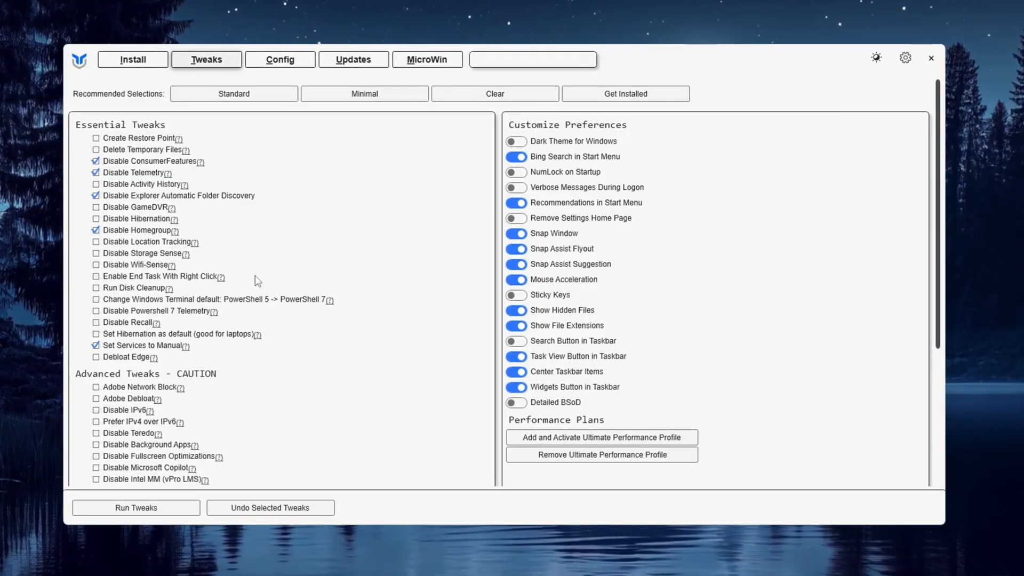
pyautogui.click(233, 93)
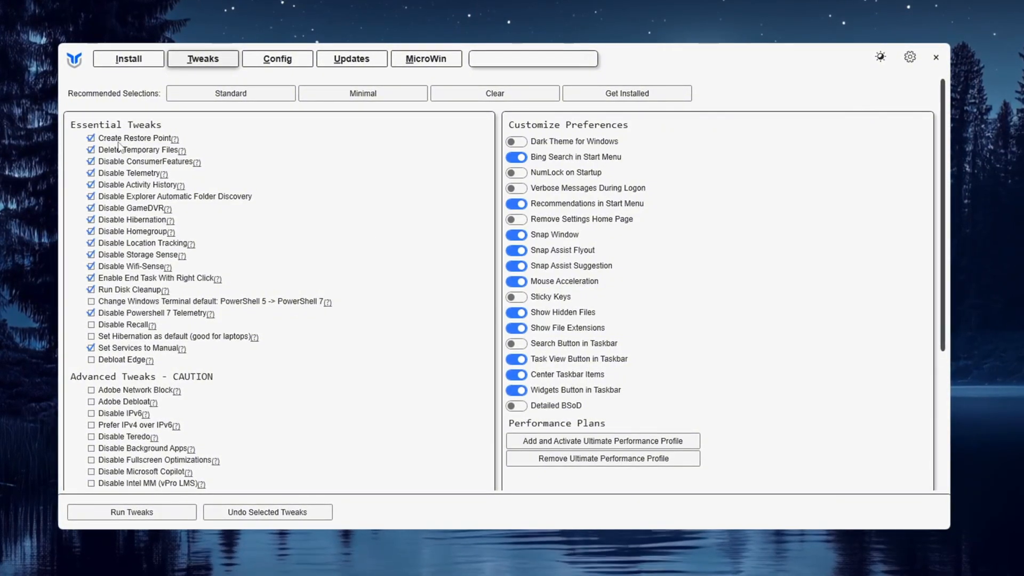
pyautogui.moveTo(125, 145)
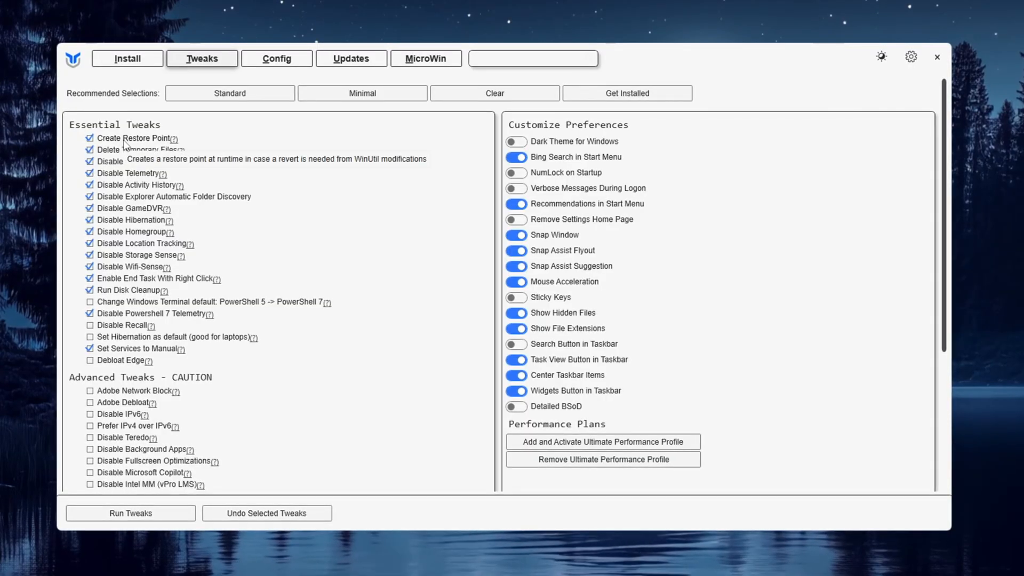
pyautogui.click(229, 93)
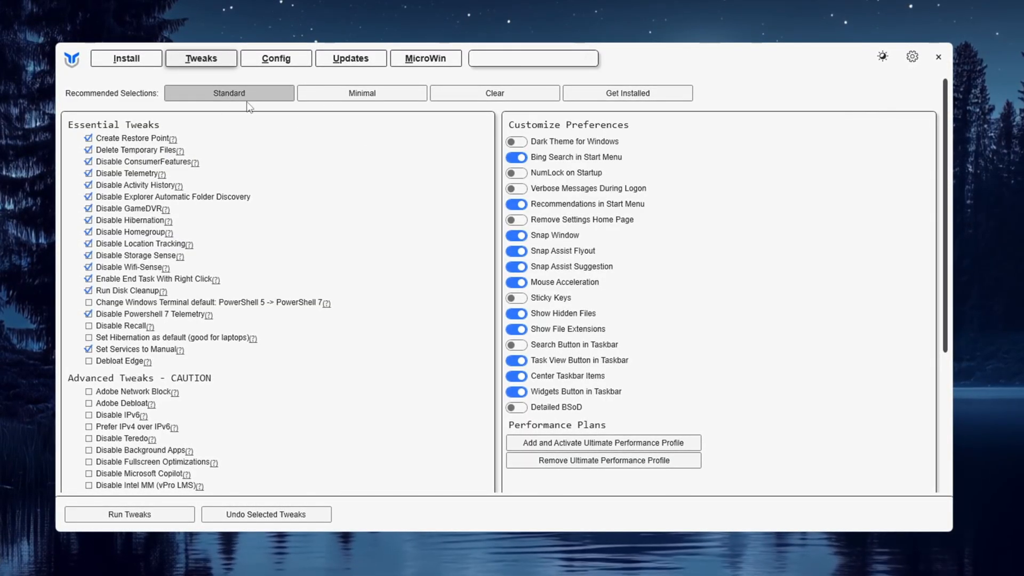
pyautogui.scroll(-3)
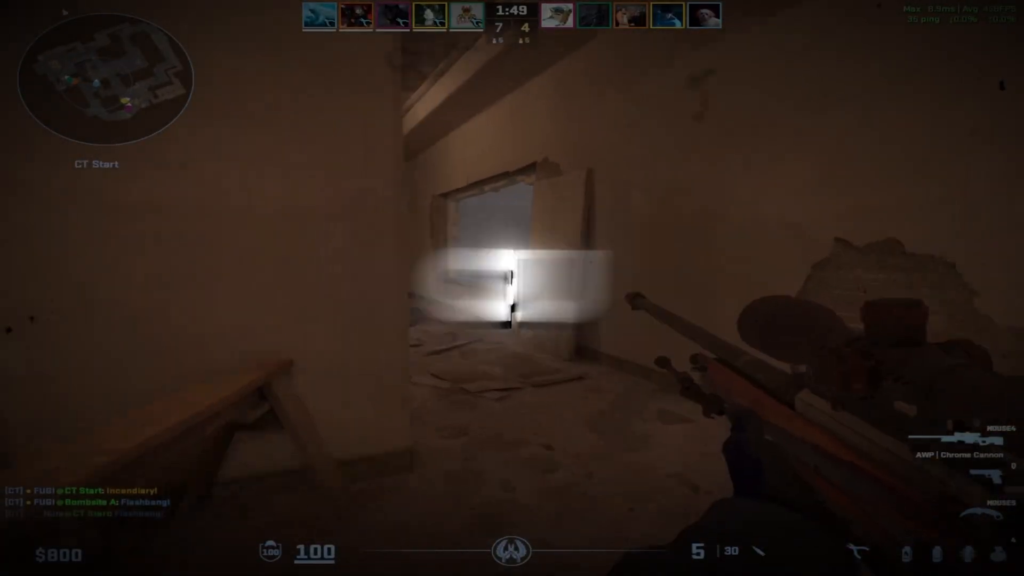
pyautogui.rightClick(512, 294)
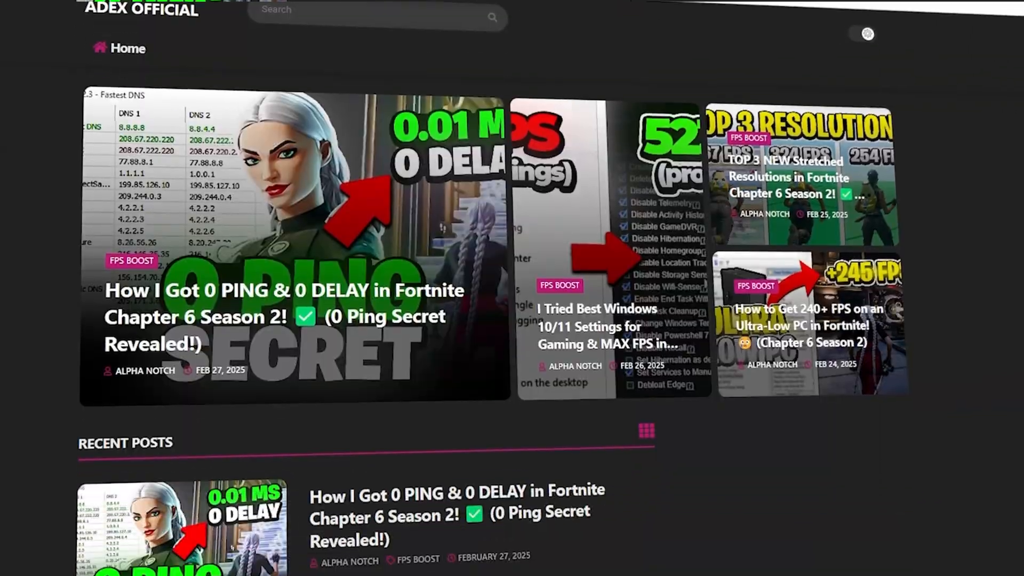
pyautogui.scroll(-3)
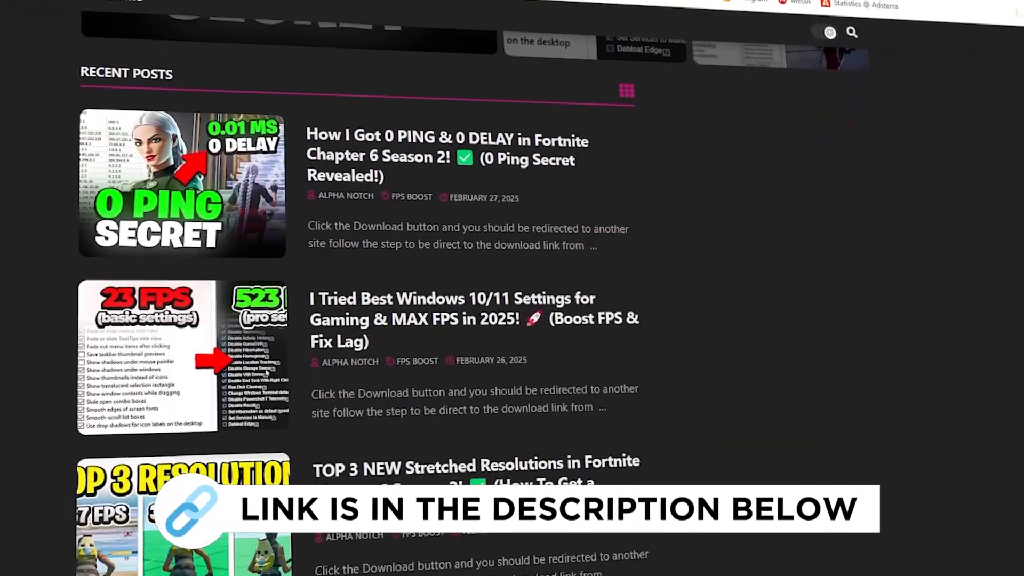
pyautogui.scroll(-3)
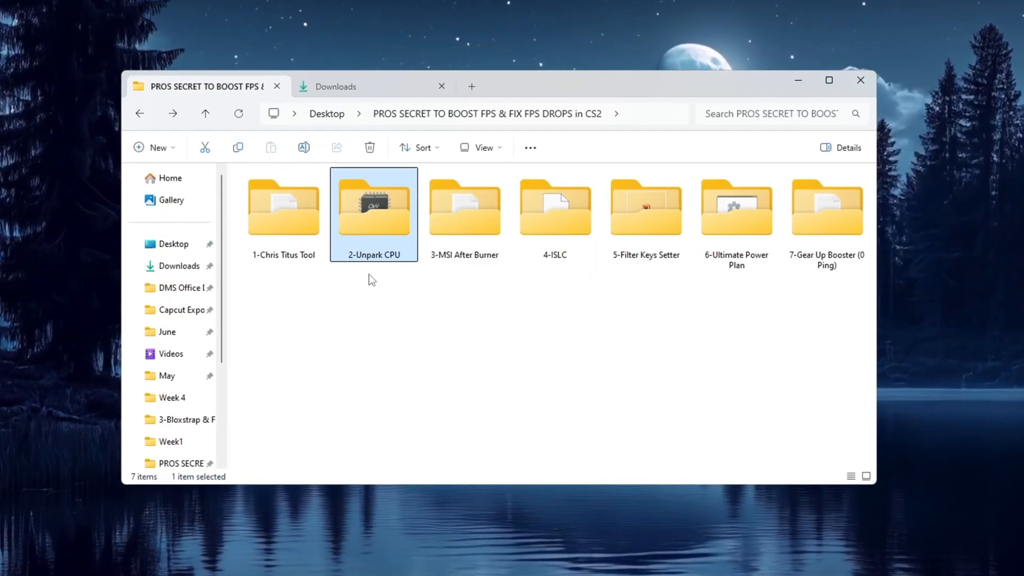
# Open the 2-Unpark CPU folder and run UnparkCpu.exe
pyautogui.doubleClick(374, 205)
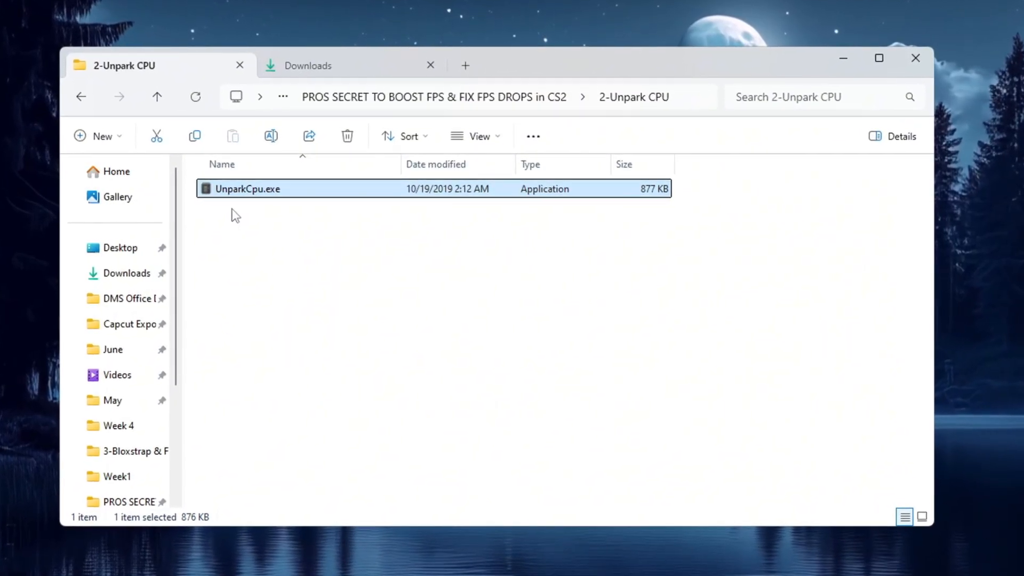
pyautogui.doubleClick(247, 189)
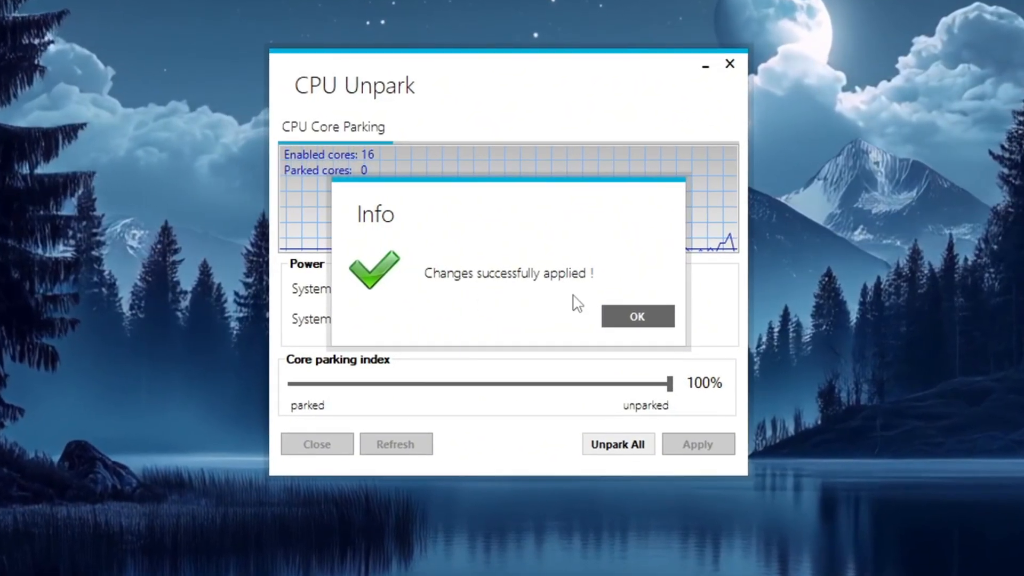
# Dismiss the changes-applied confirmation with all 16 cores unparked at 100%
pyautogui.click(637, 316)
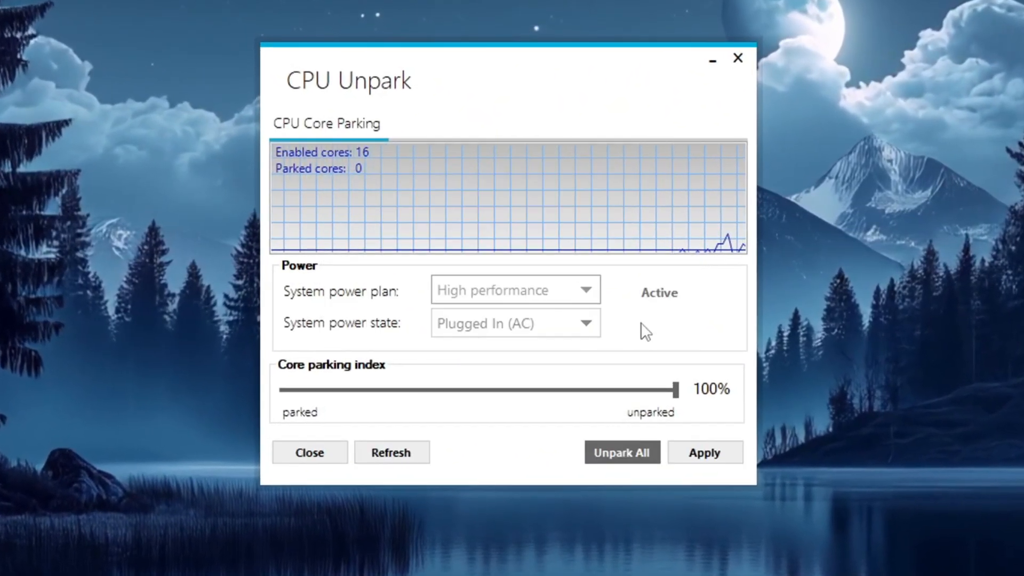
pyautogui.click(705, 452)
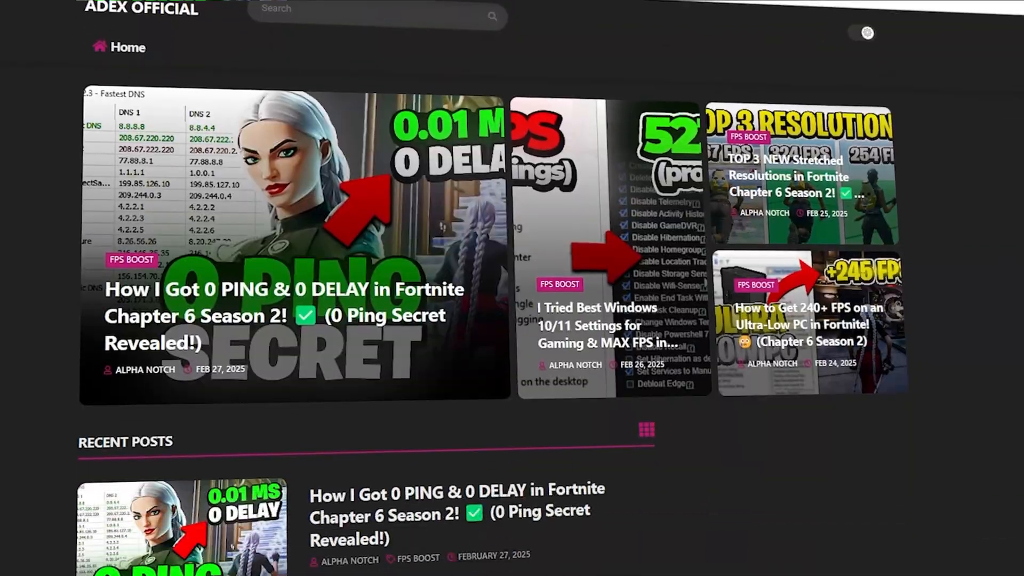
pyautogui.scroll(-3)
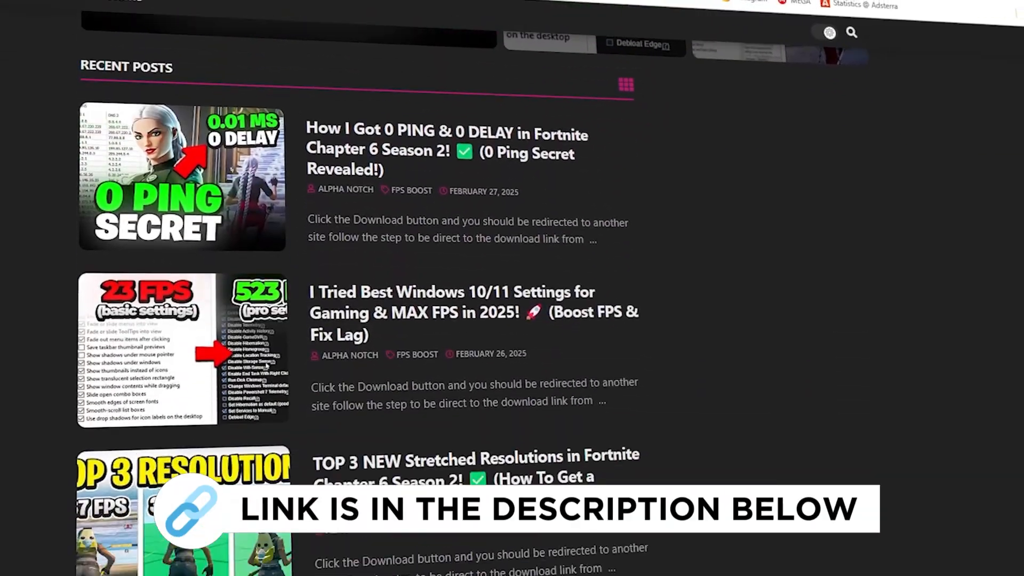
pyautogui.scroll(-3)
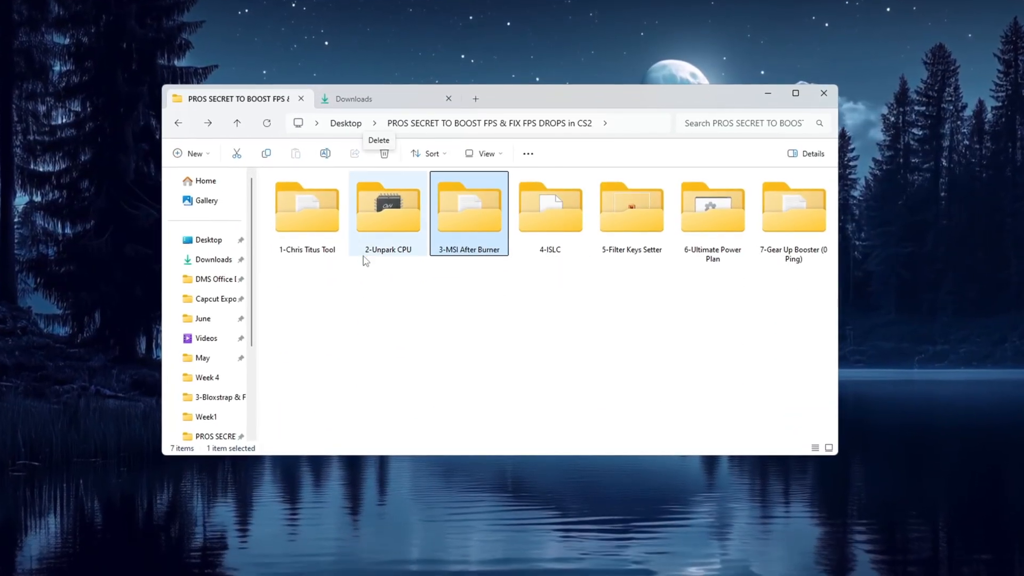
# Open the 3-MSI After Burner folder and launch MSI Afterburner
pyautogui.doubleClick(468, 206)
pyautogui.write('msi')
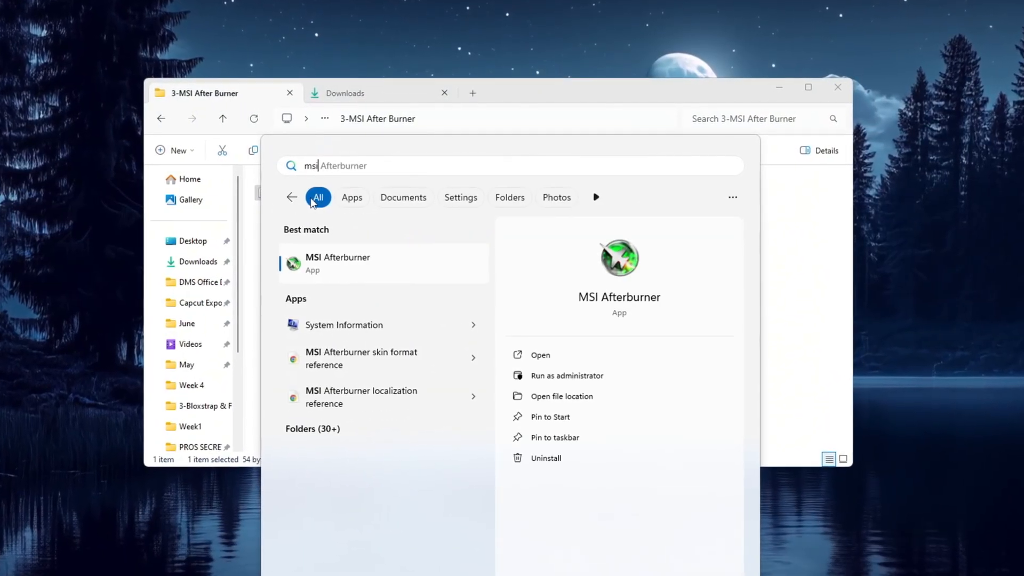
pyautogui.click(336, 264)
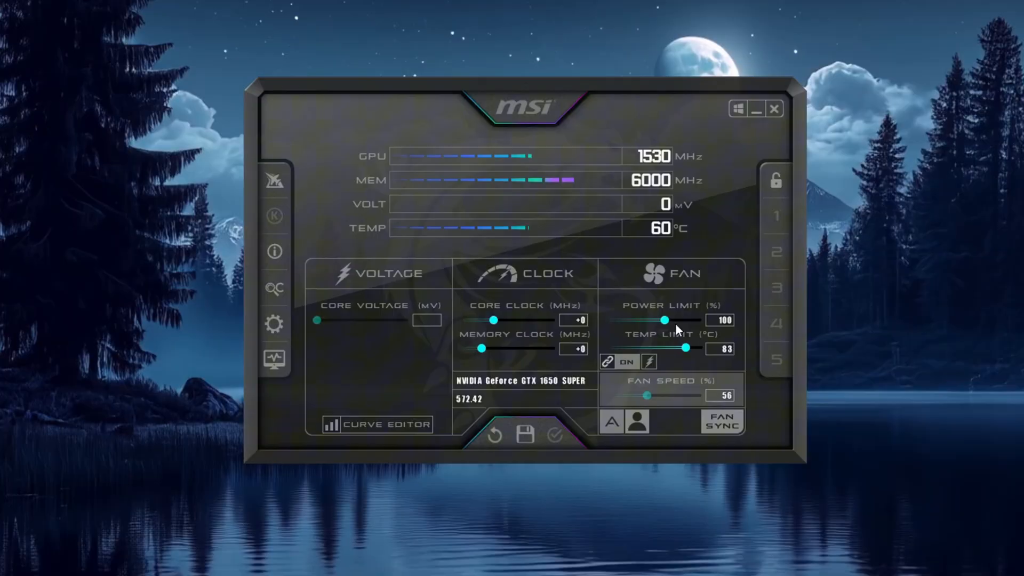
# Drag the GPU power limit slider up toward 120%
pyautogui.moveTo(664, 320); pyautogui.dragTo(704, 322)
pyautogui.write('30')
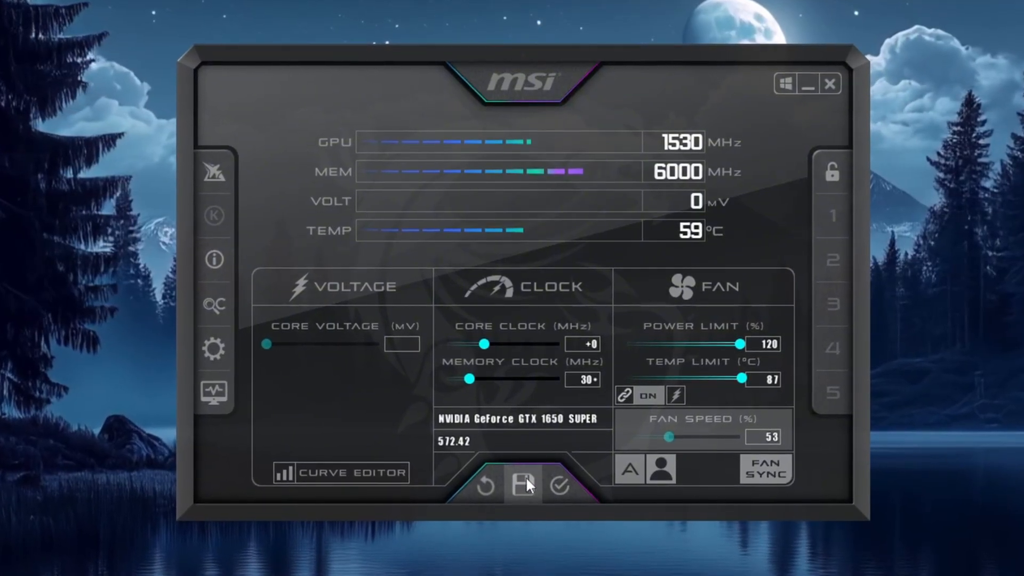
pyautogui.moveTo(522, 491)
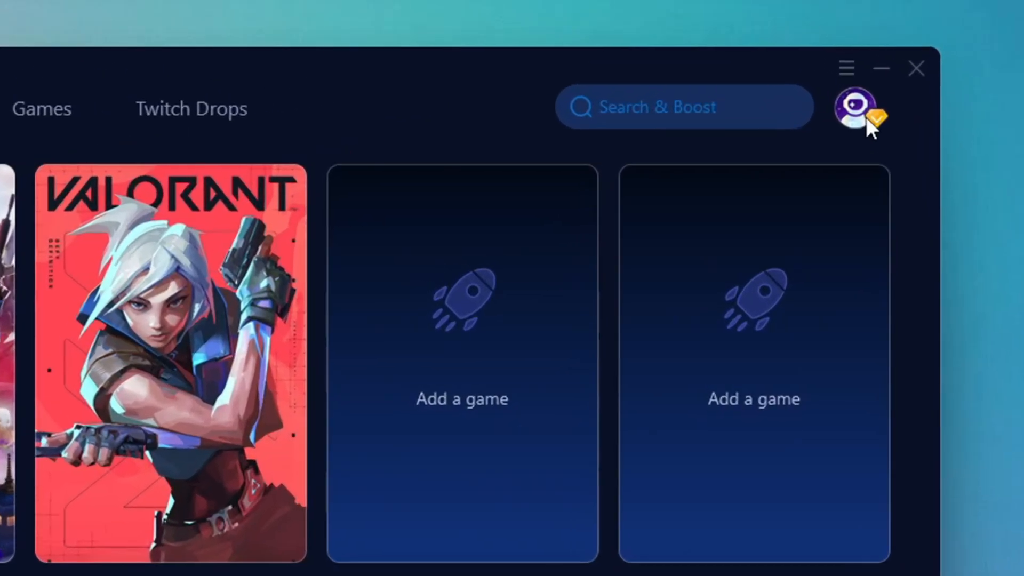
# Browse the Games library, return Home, and start boosting the Fortnite card
pyautogui.click(854, 107)
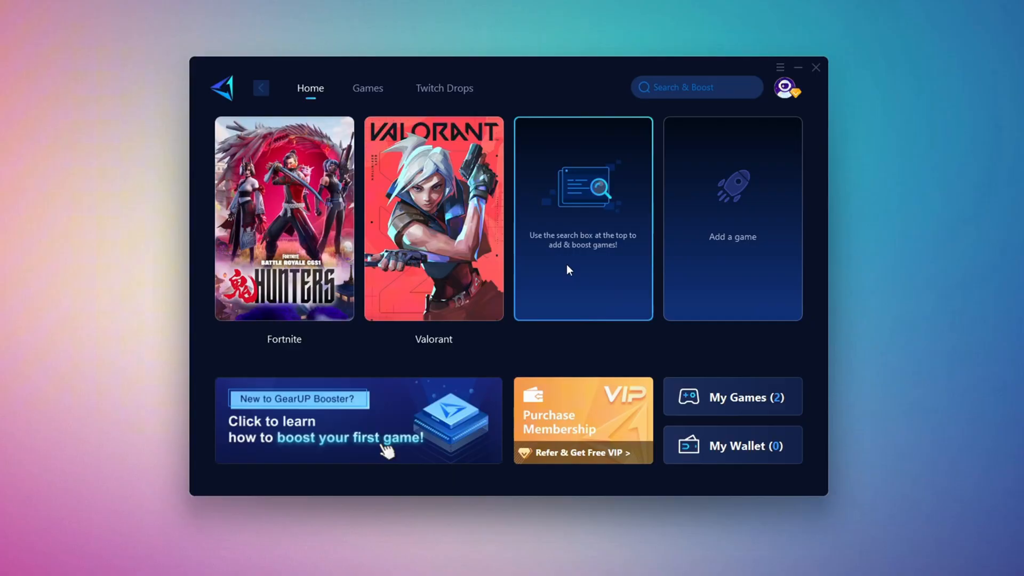
pyautogui.click(365, 86)
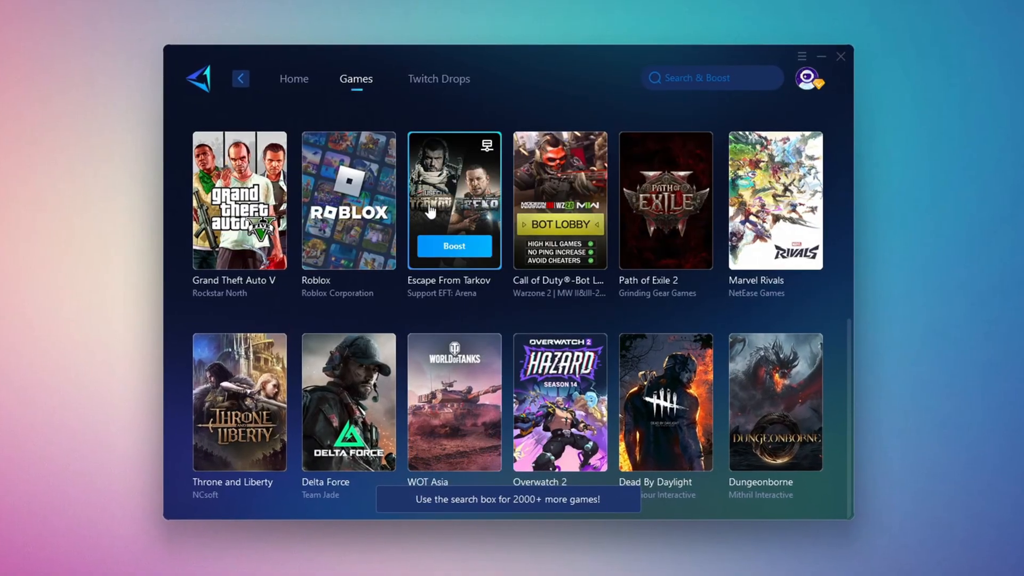
pyautogui.click(289, 78)
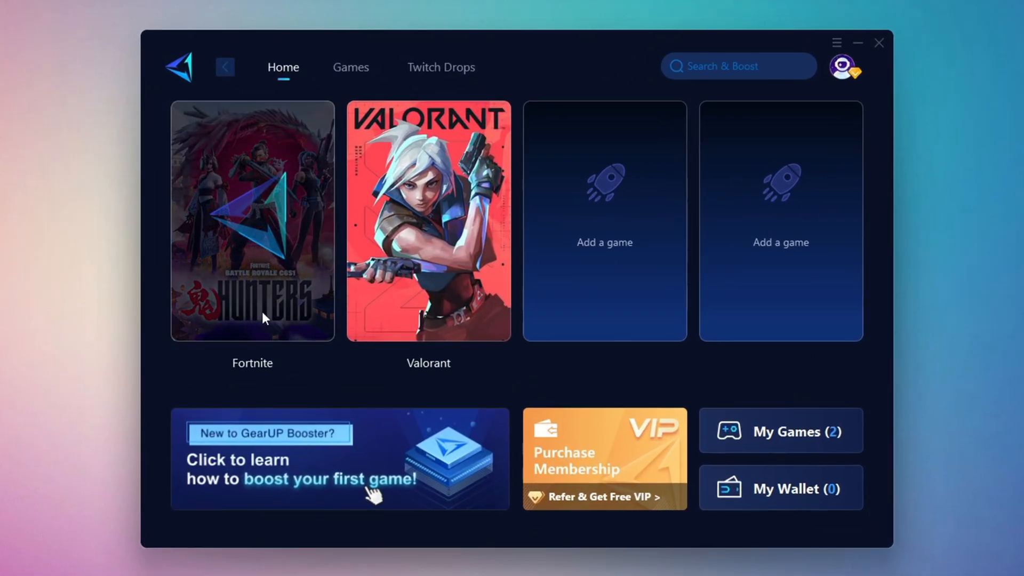
pyautogui.moveTo(245, 219)
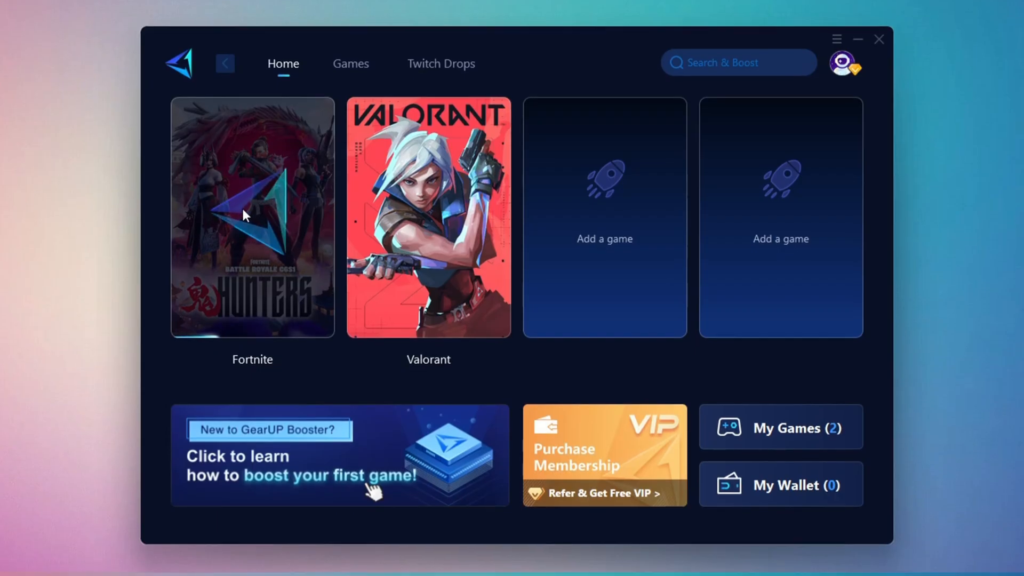
pyautogui.click(249, 213)
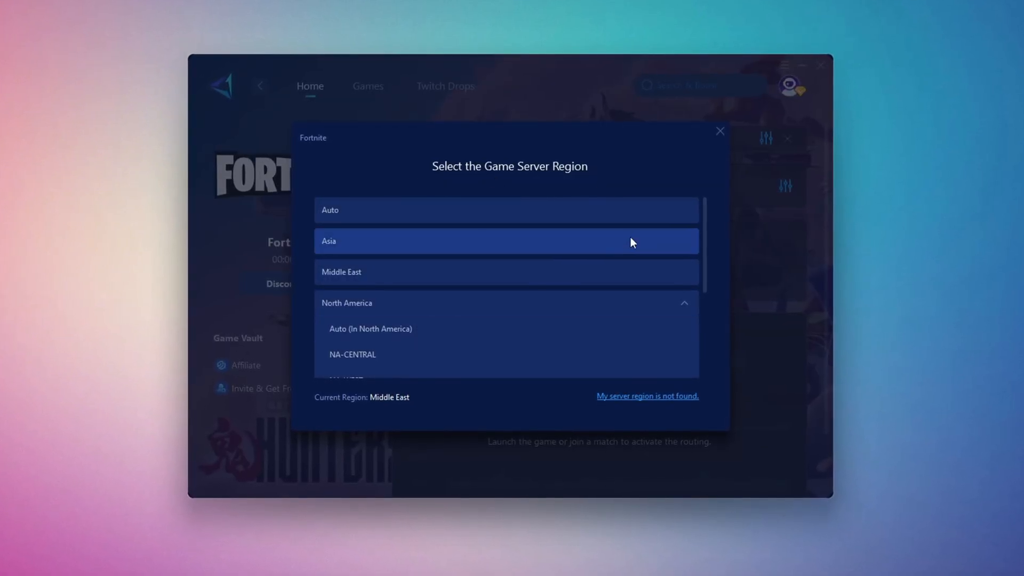
pyautogui.moveTo(385, 280)
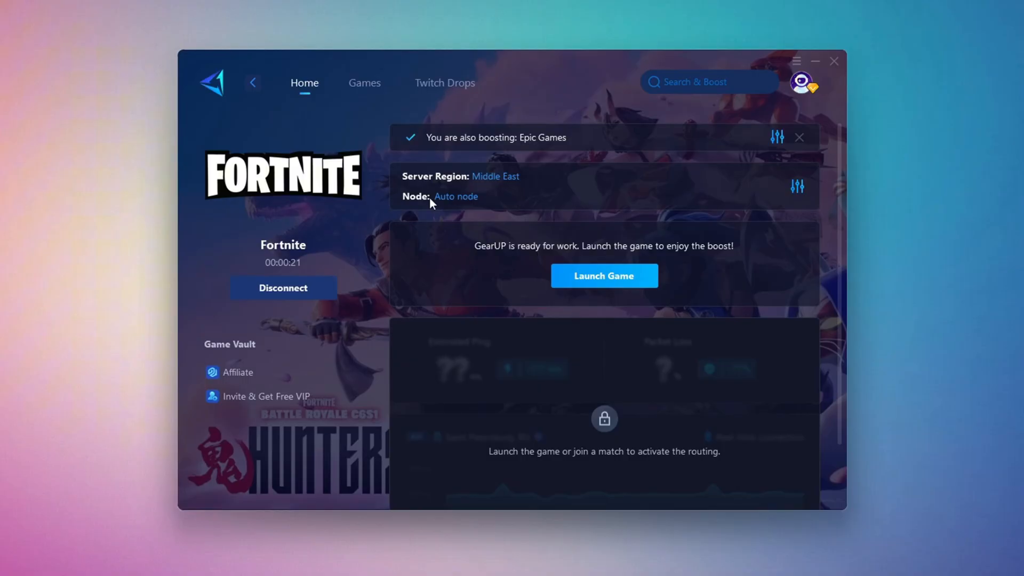
# Boost Fortnite on Middle East with the Auto node, then close GearUP Booster
pyautogui.click(456, 196)
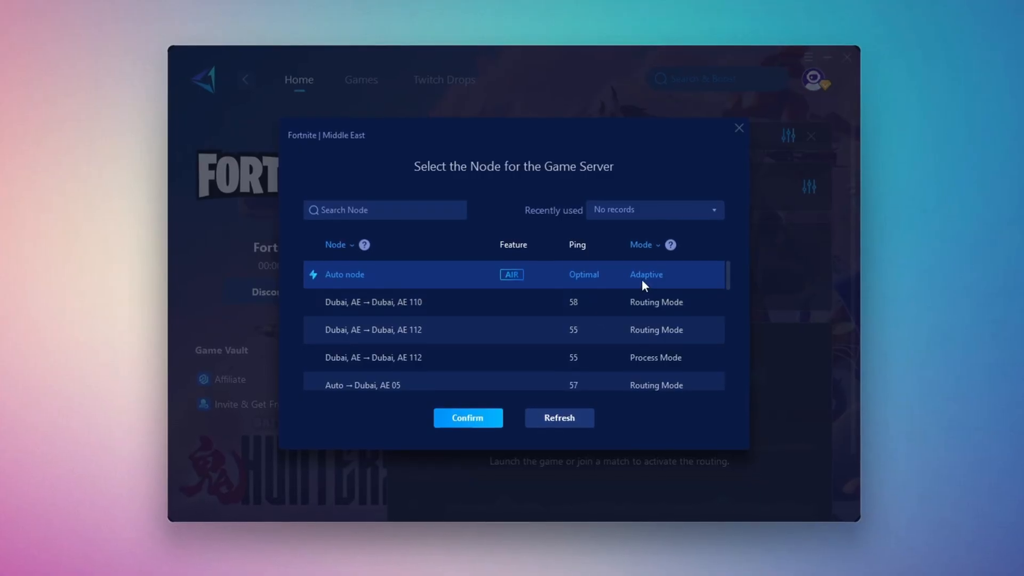
pyautogui.click(468, 418)
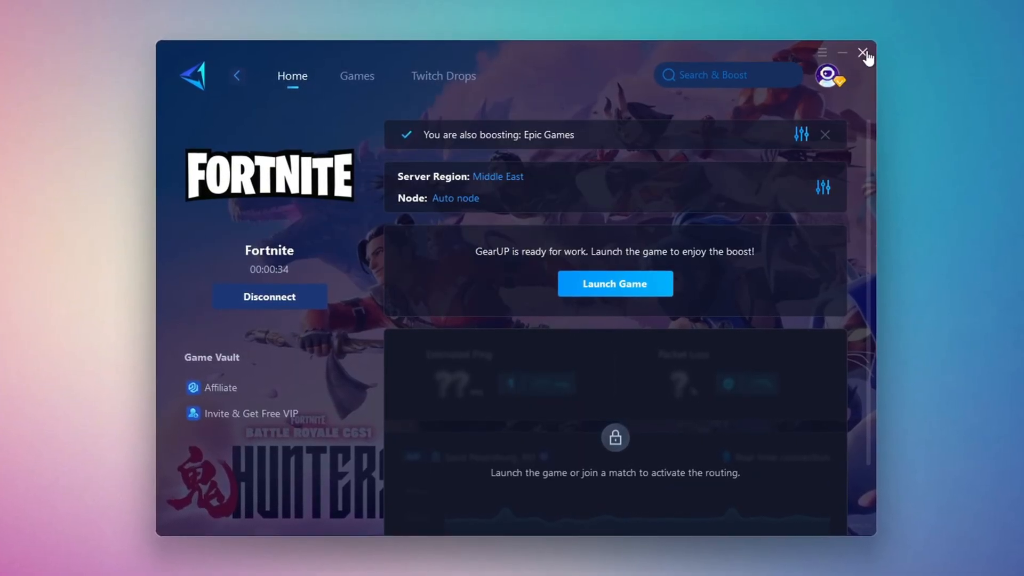
pyautogui.click(615, 284)
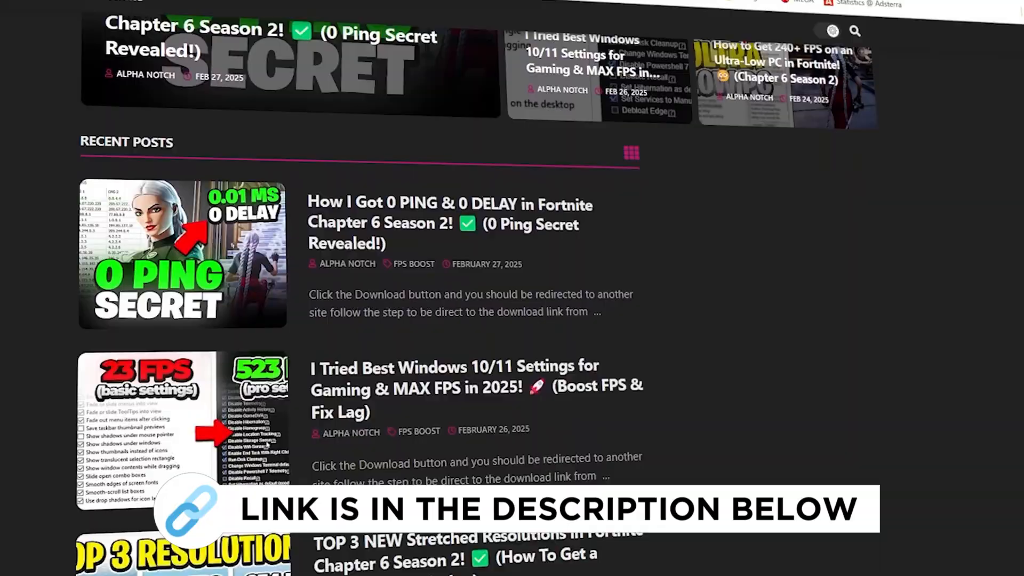
pyautogui.scroll(-3)
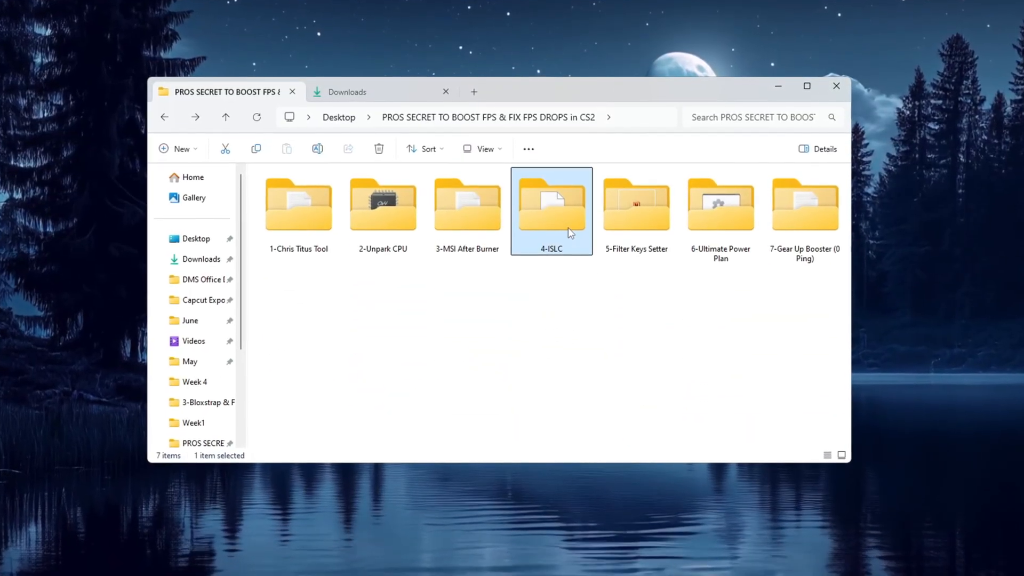
# Open the 4-ISLC folder and launch Intelligent standby list cleaner ISLC.exe
pyautogui.doubleClick(551, 204)
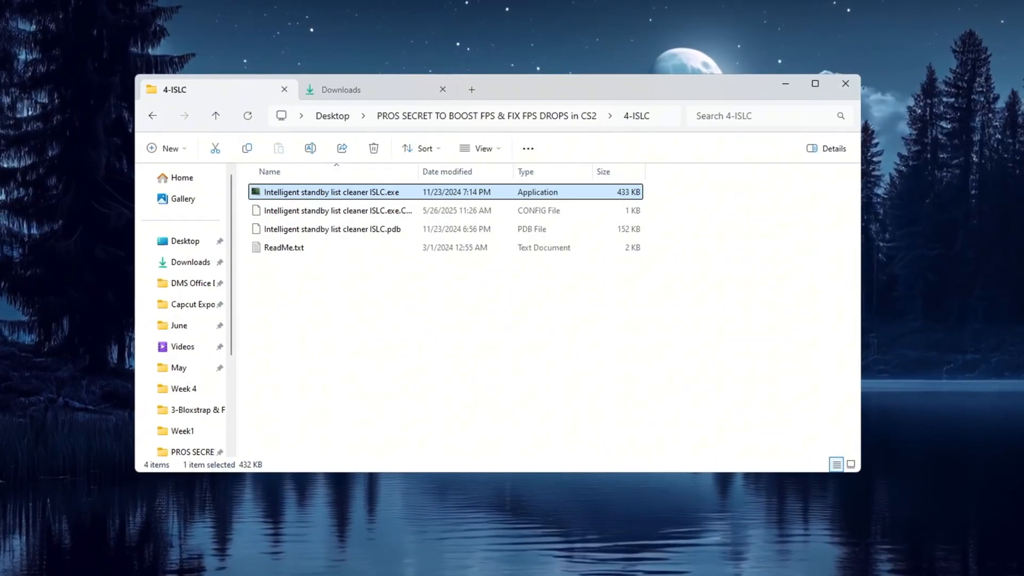
pyautogui.doubleClick(332, 192)
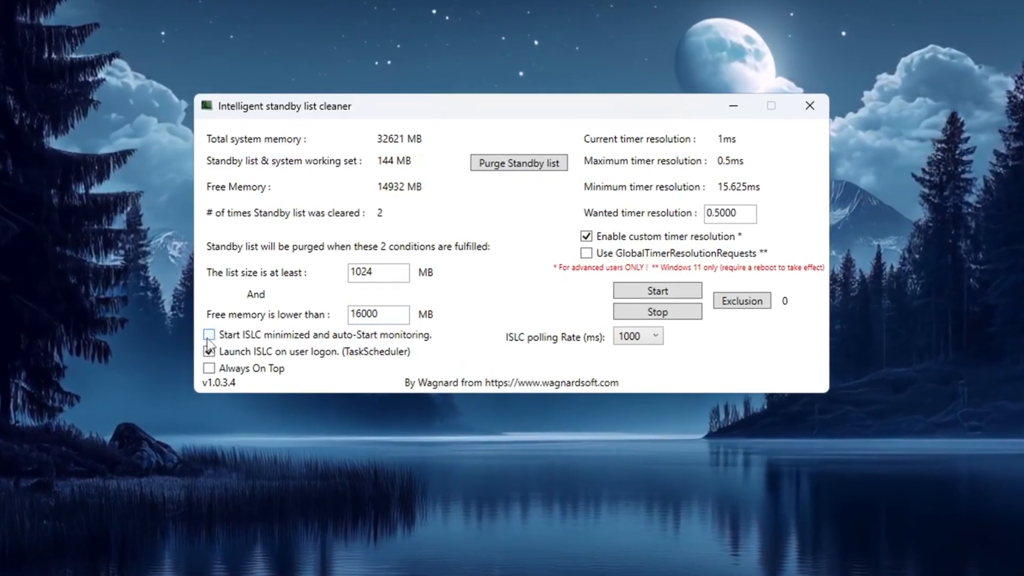
# Enable minimized auto-start, keep 1000 polling rate, start monitoring, and purge the standby list
pyautogui.click(210, 335)
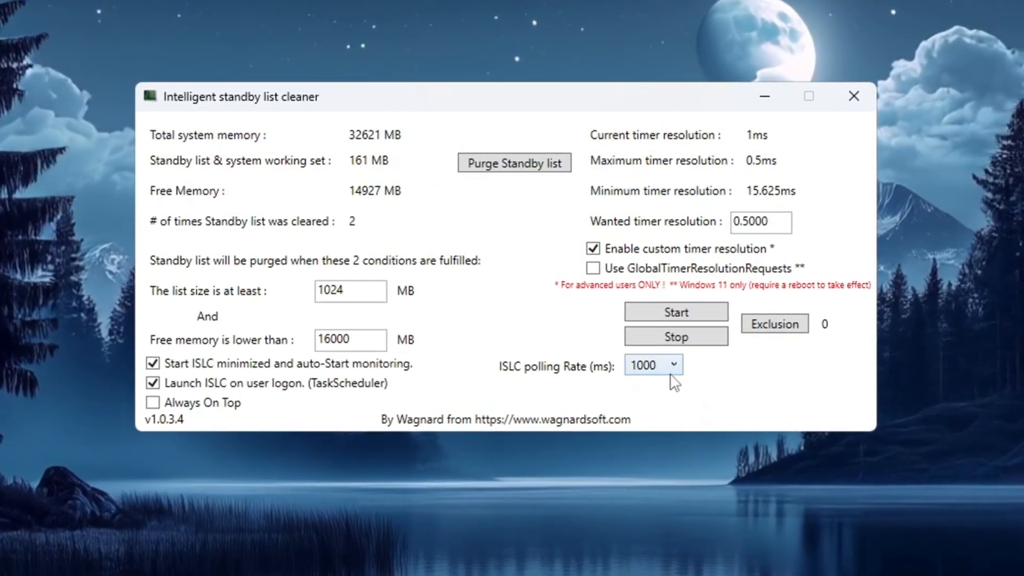
pyautogui.click(653, 365)
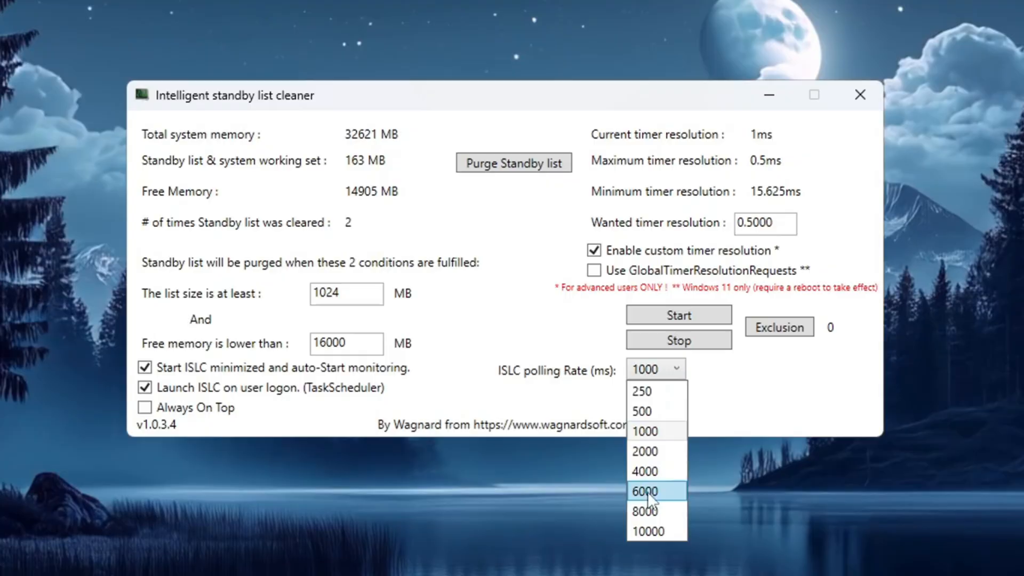
pyautogui.click(645, 431)
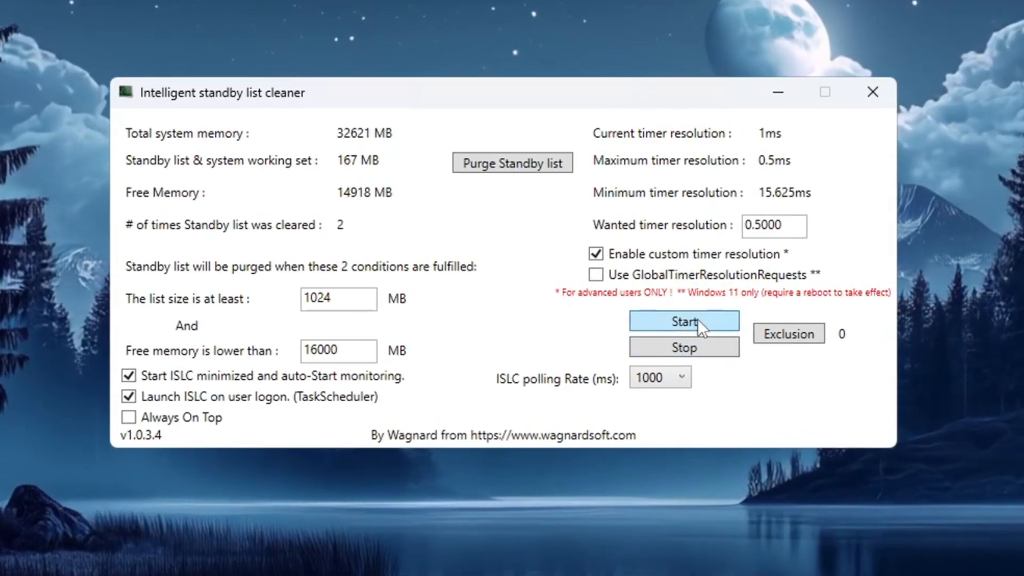
pyautogui.click(684, 321)
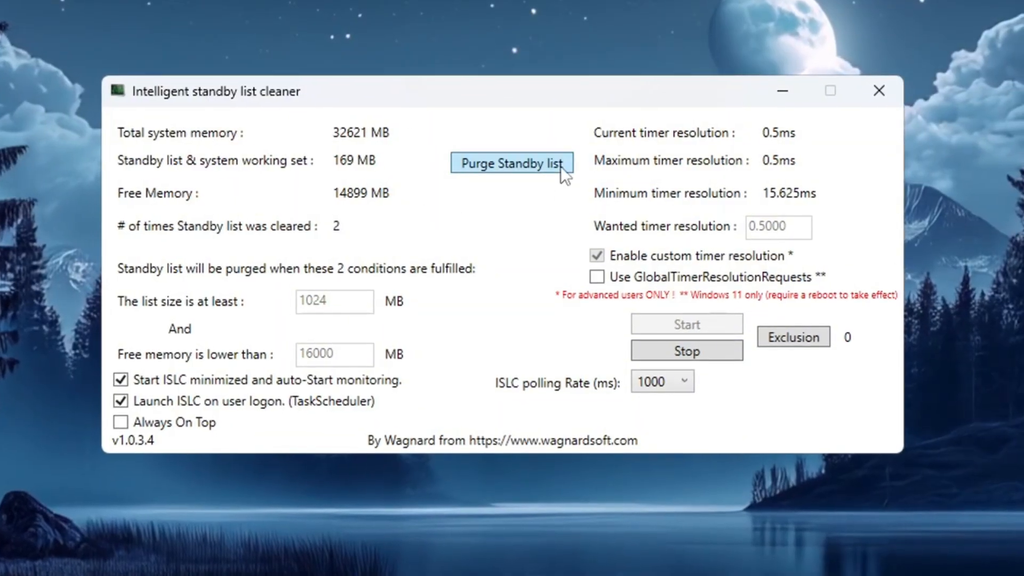
pyautogui.click(511, 164)
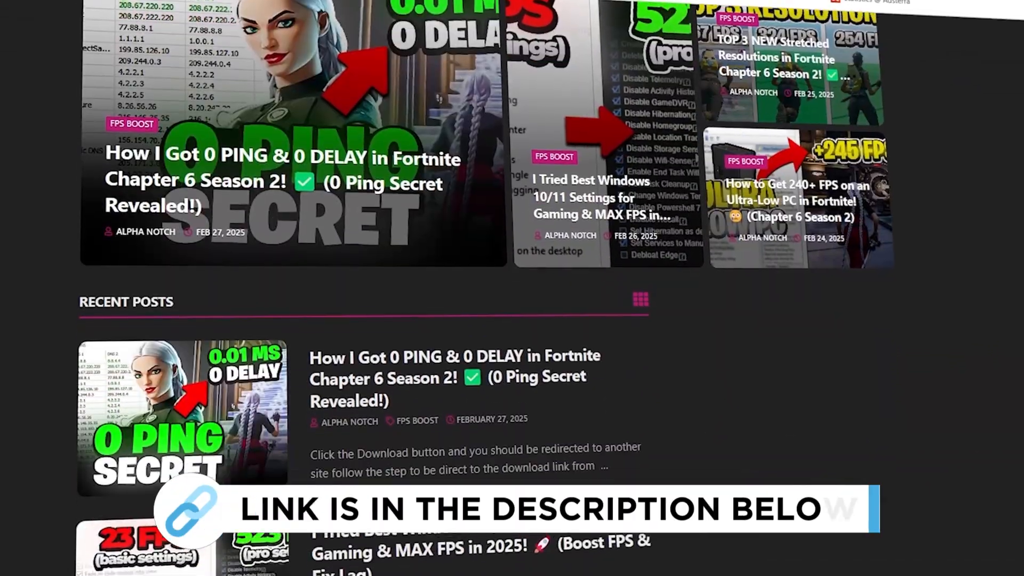
pyautogui.scroll(-3)
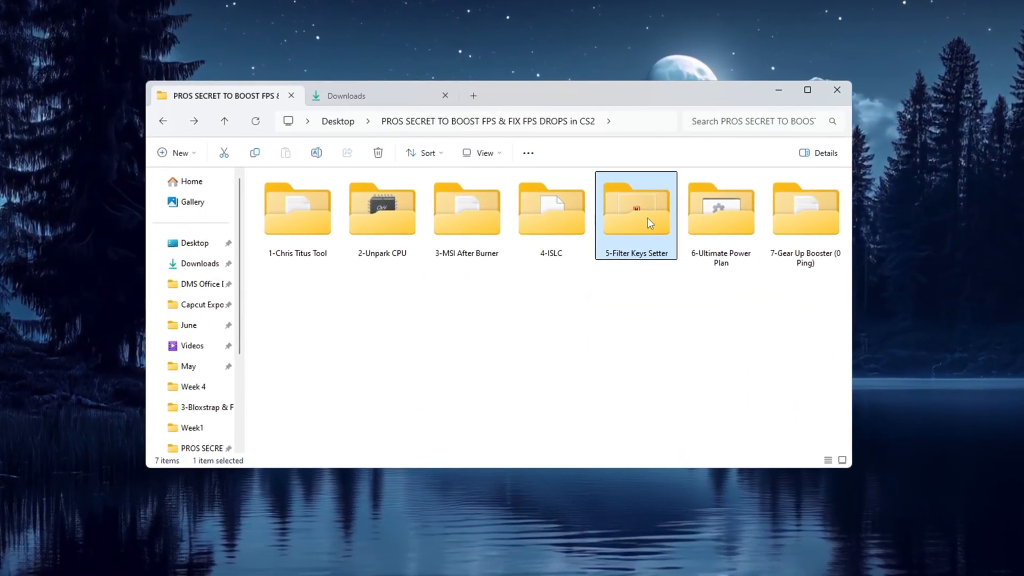
# Open the 5-Filter Keys Setter folder and launch FilterKeysSetter.exe
pyautogui.doubleClick(636, 212)
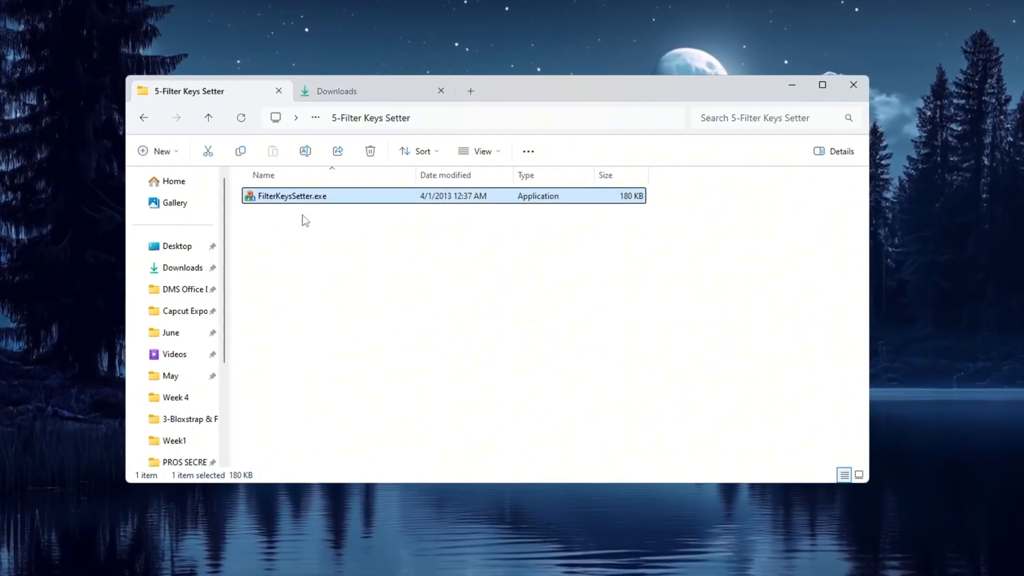
pyautogui.doubleClick(293, 195)
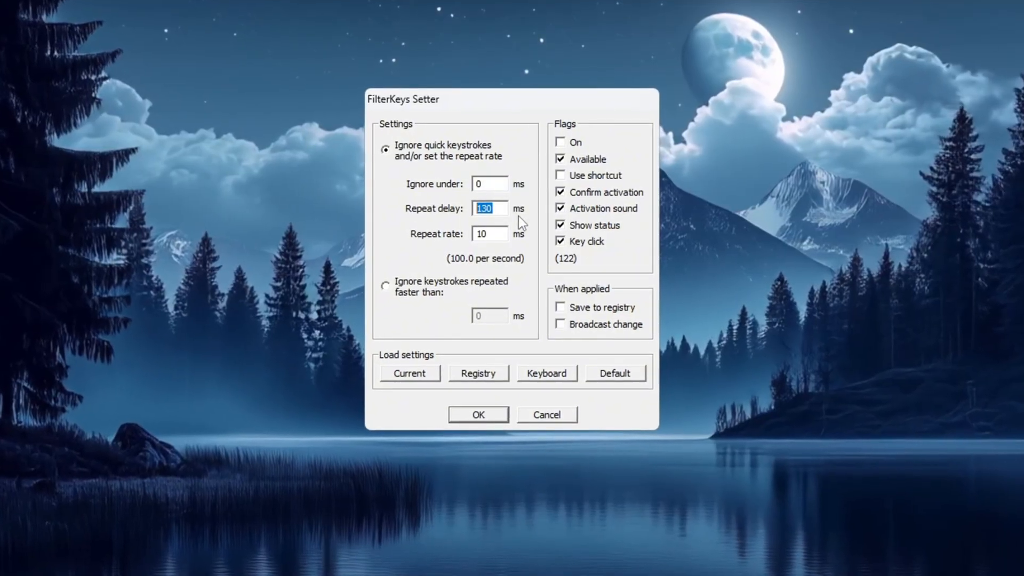
# Apply FilterKeys with ignore-under 0 ms, repeat delay 130 ms and repeat rate 10 ms
pyautogui.click(488, 235)
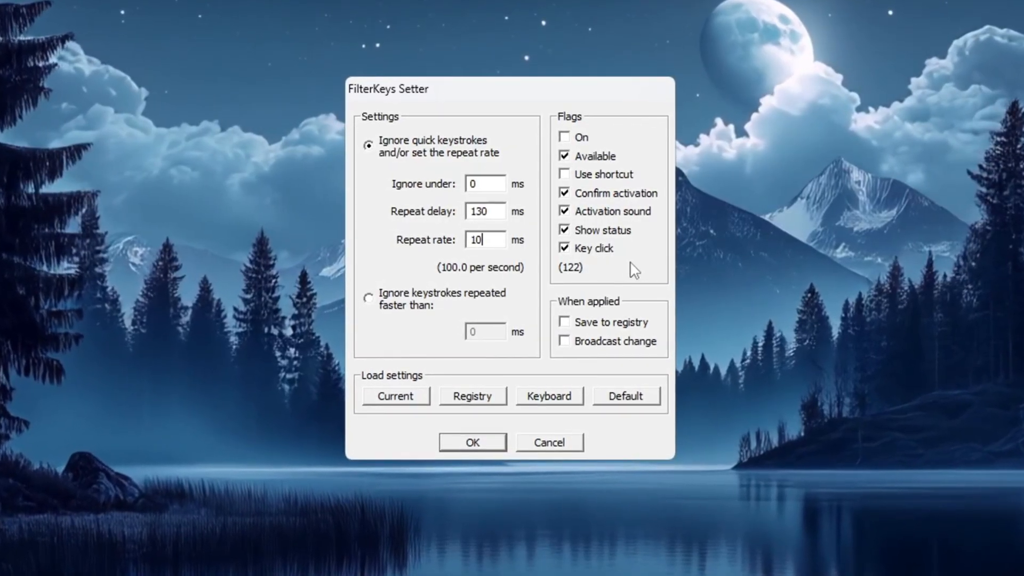
pyautogui.click(565, 322)
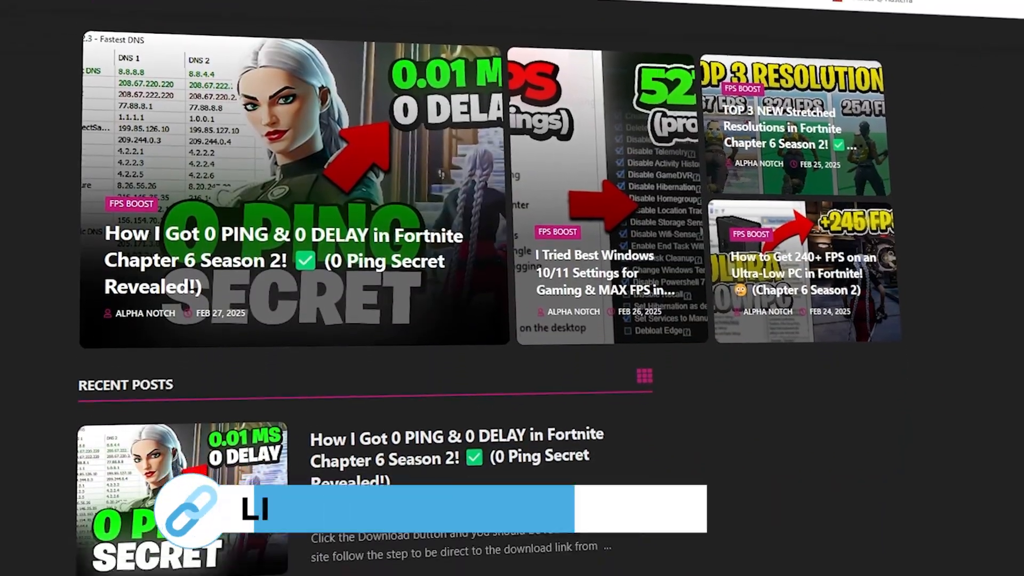
pyautogui.scroll(-3)
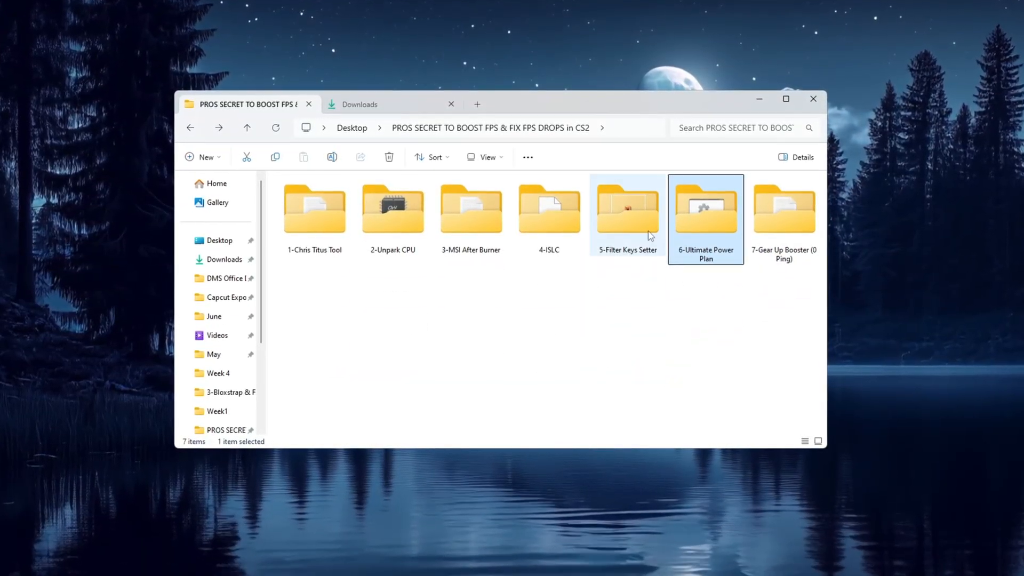
# Run Enable Ultimate Performance.bat from 6-Ultimate Power Plan and select Ultimate Performance in Power Options
pyautogui.doubleClick(706, 208)
pyautogui.write('choose a power plan')
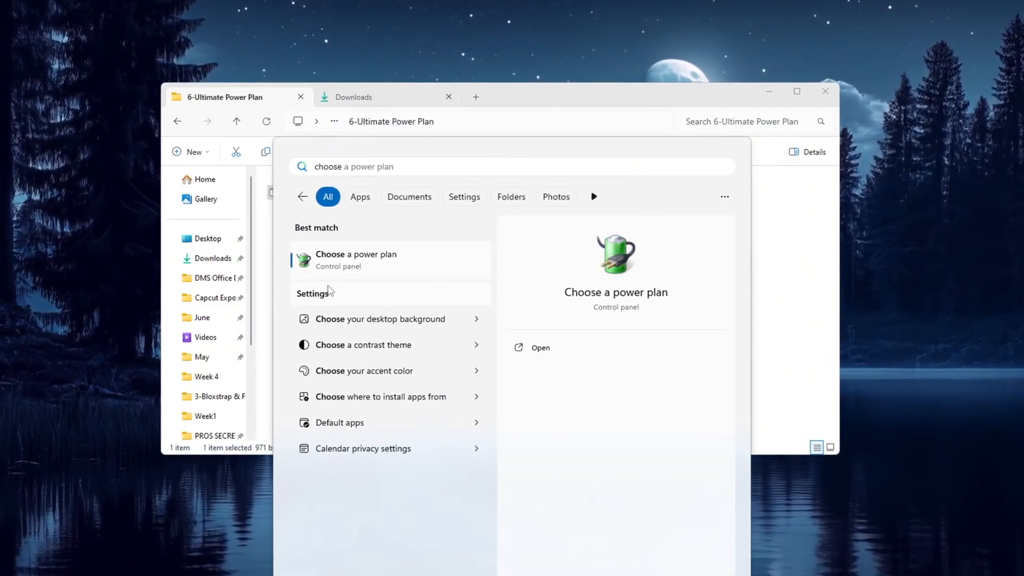
pyautogui.click(355, 260)
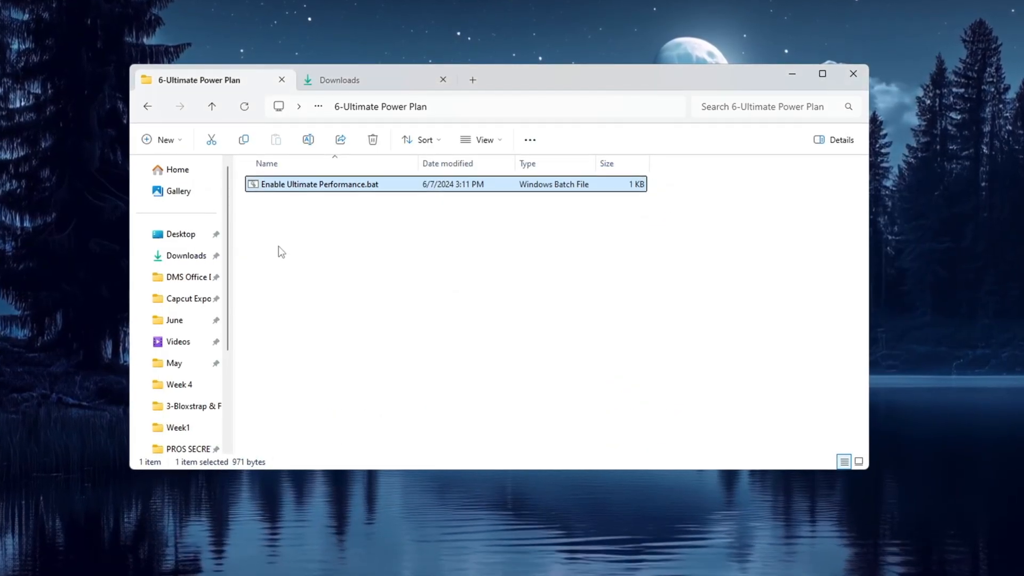
pyautogui.rightClick(324, 183)
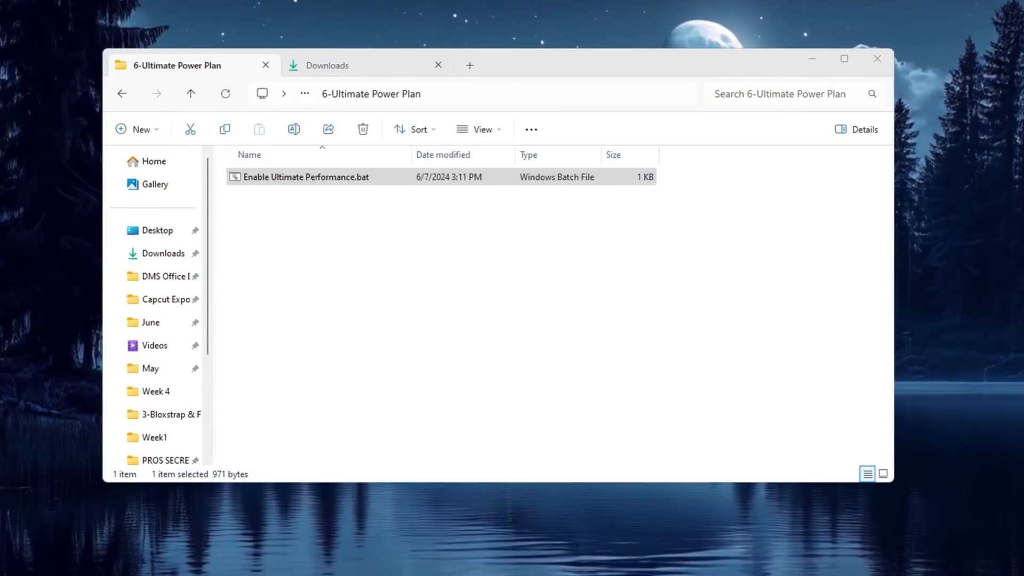
pyautogui.doubleClick(304, 177)
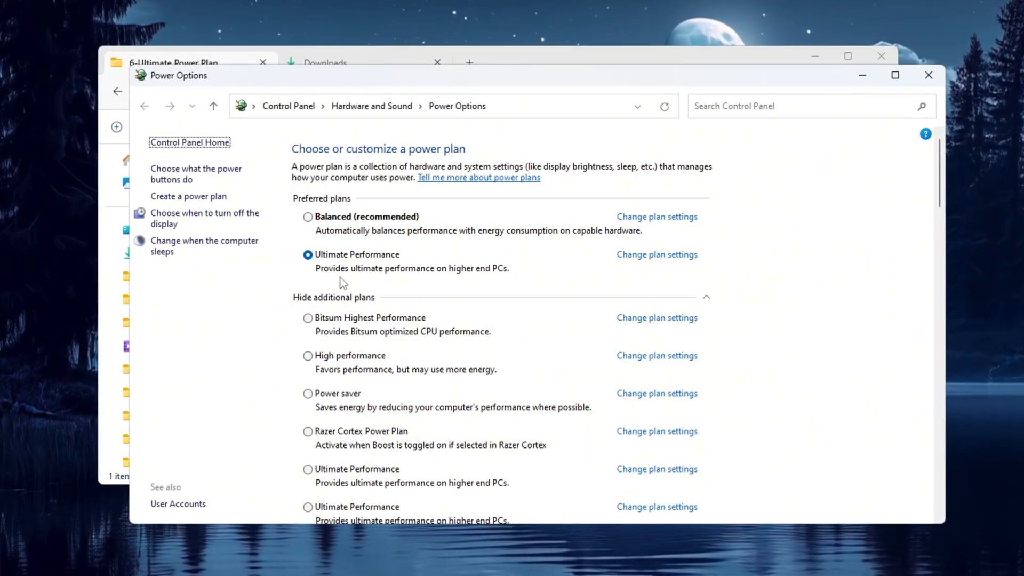